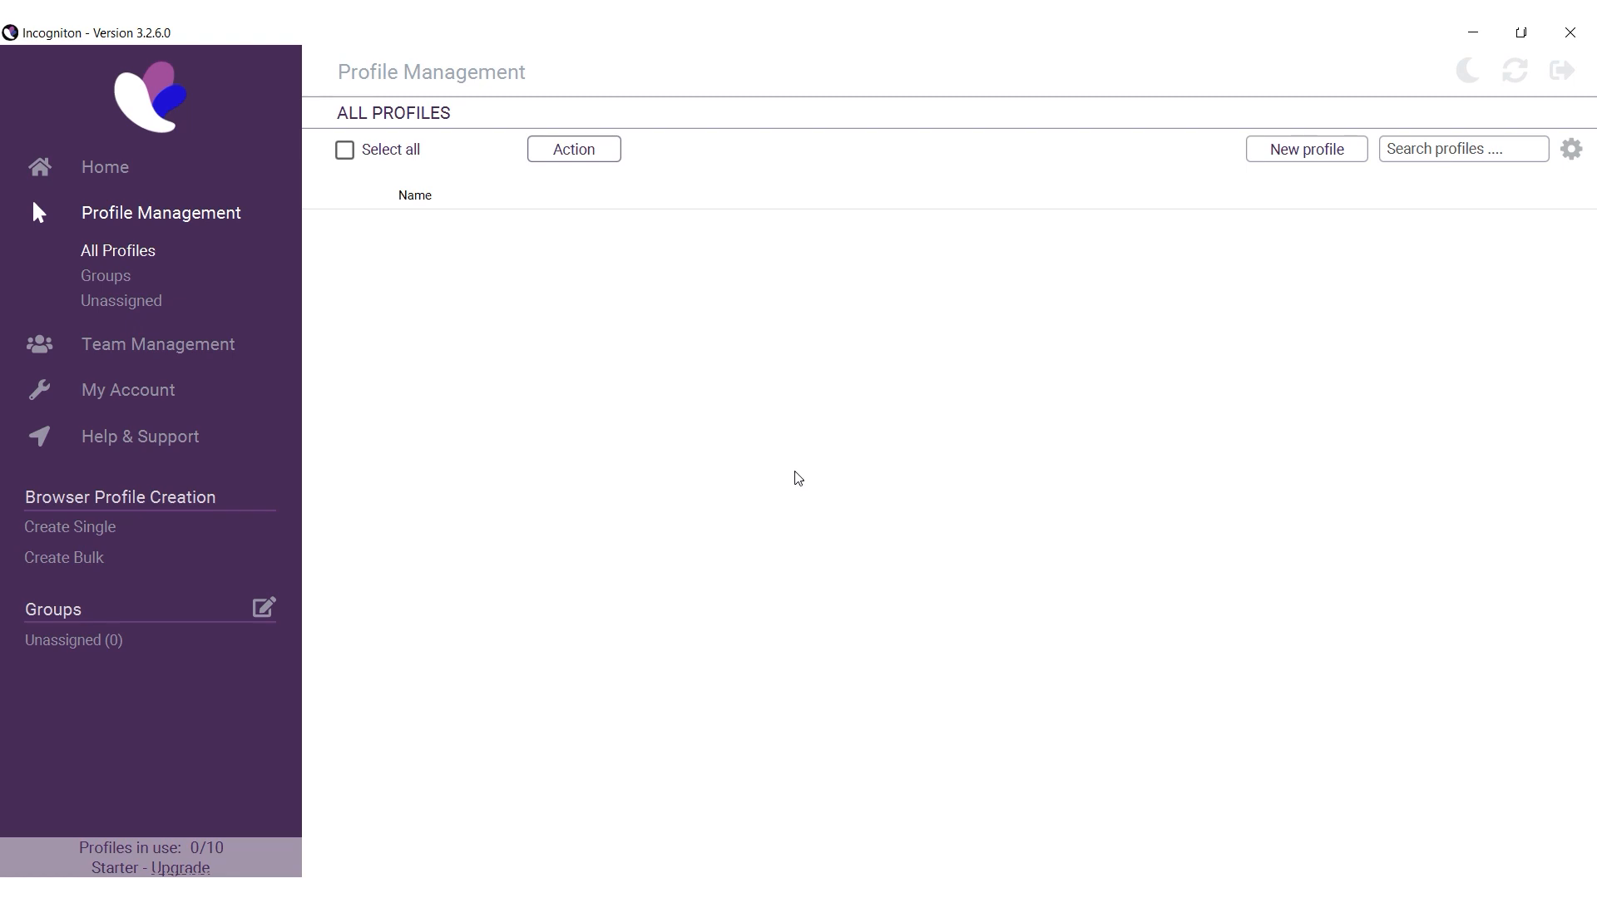
mouse_move(806, 428)
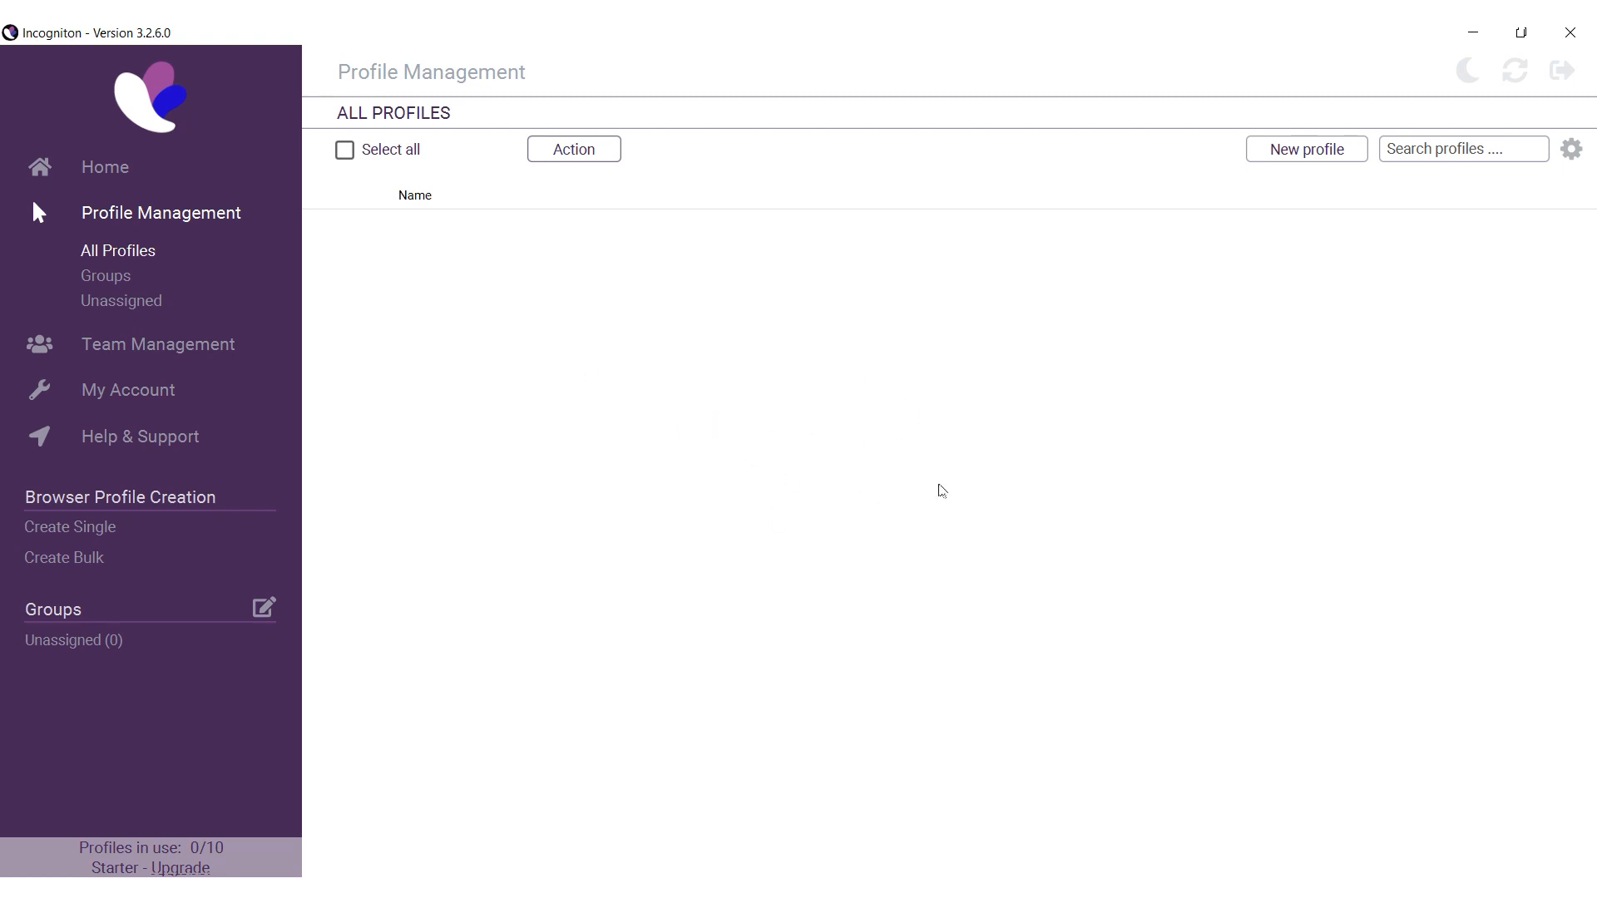
mouse_move(672, 298)
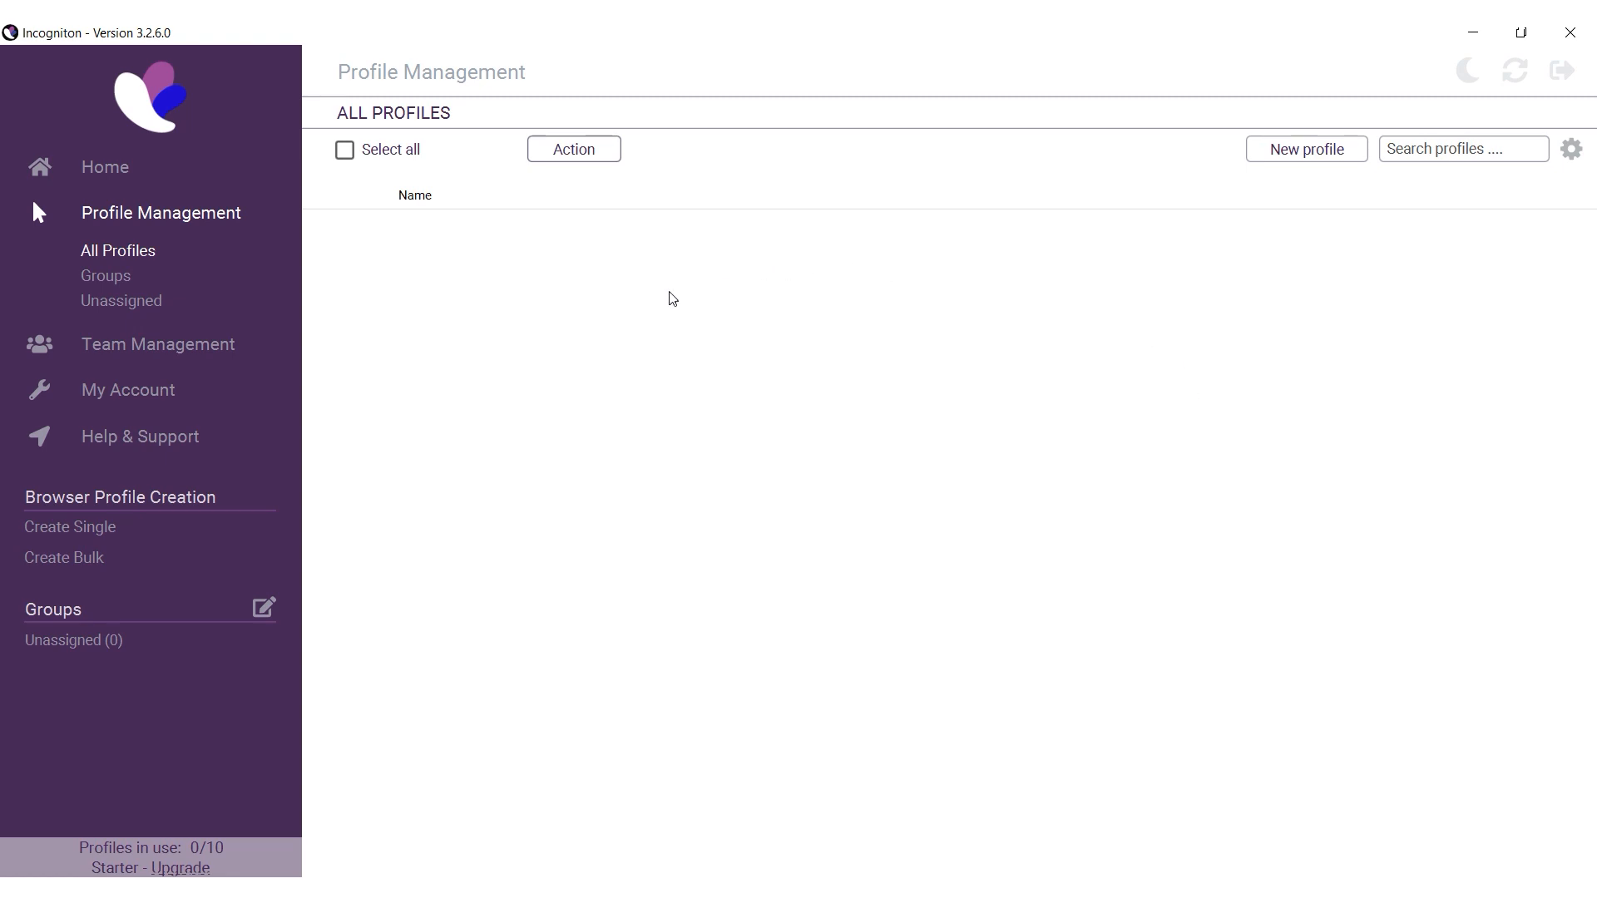
mouse_move(735, 479)
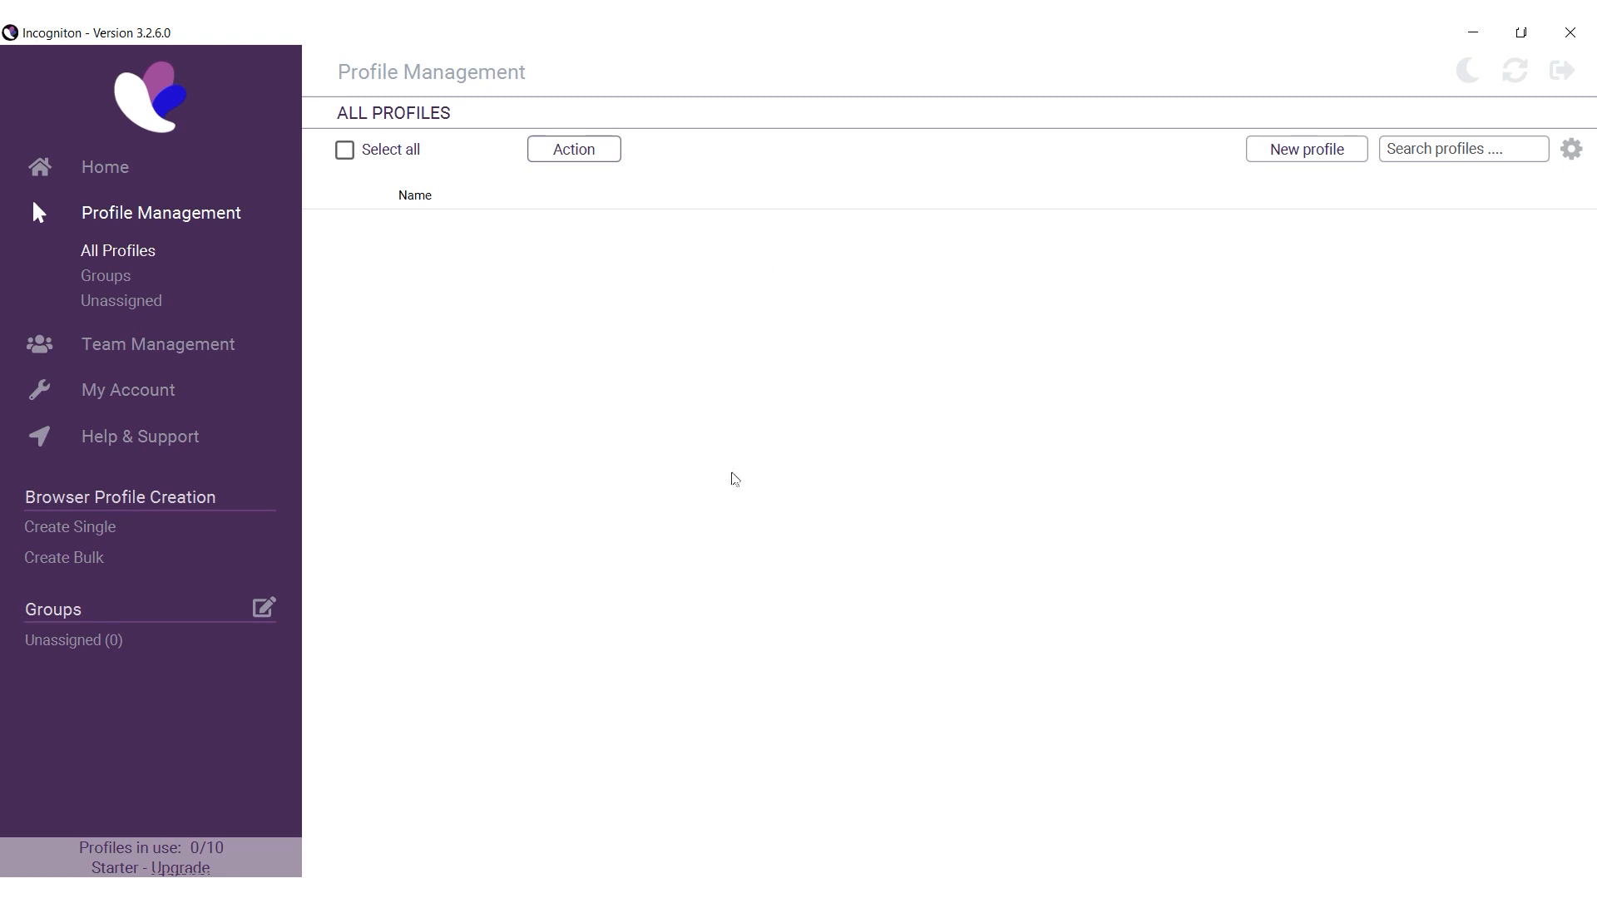
mouse_move(855, 380)
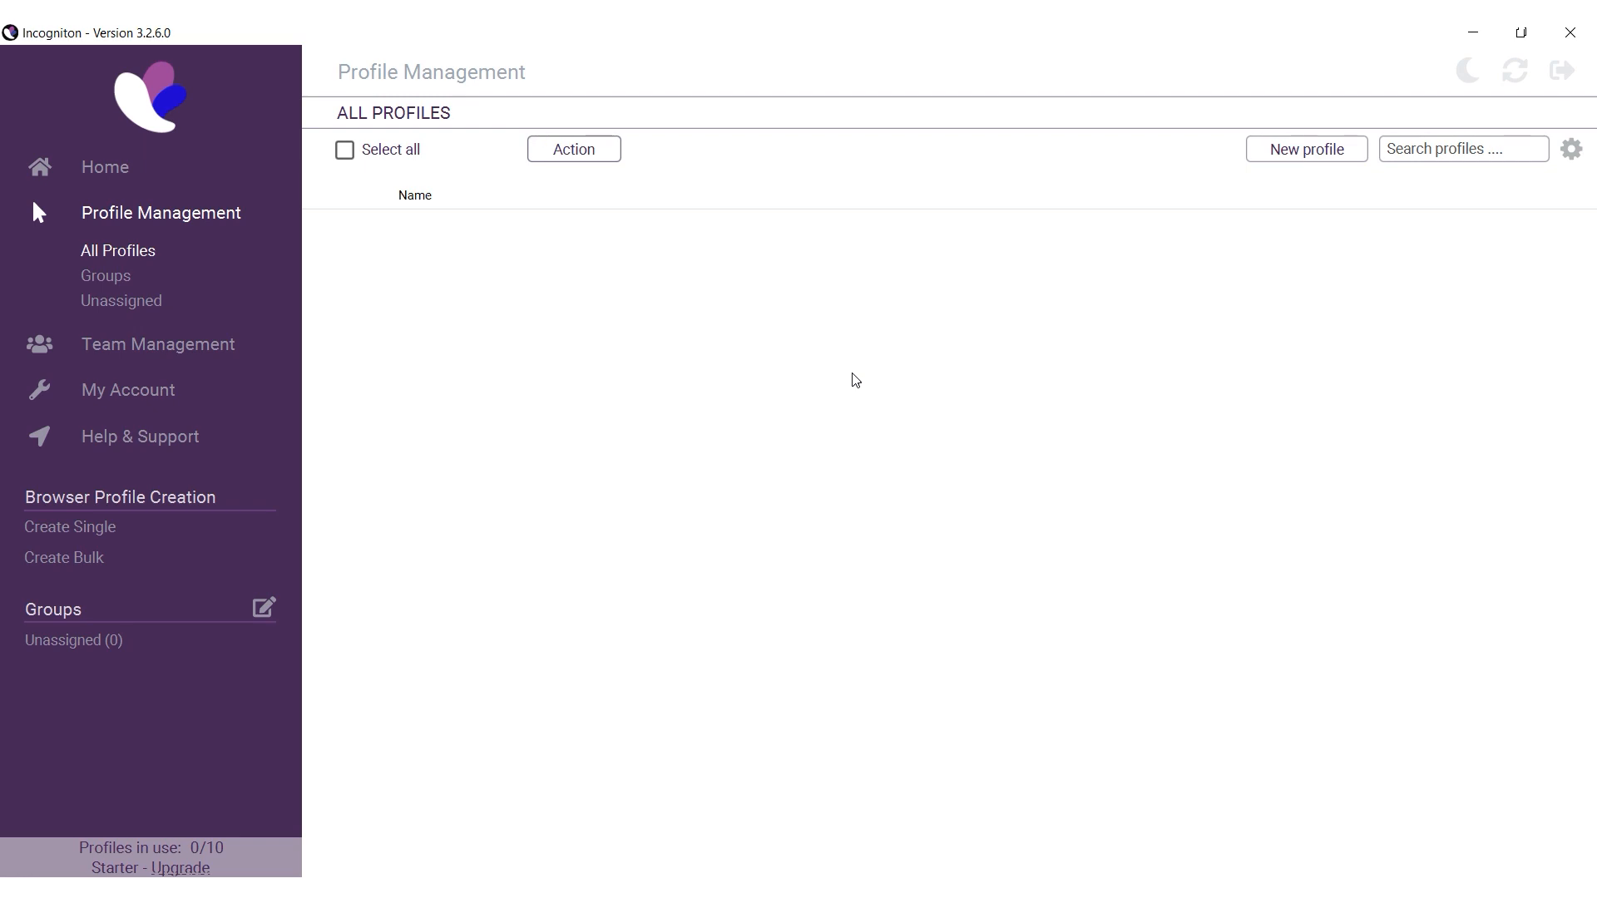
mouse_move(636, 421)
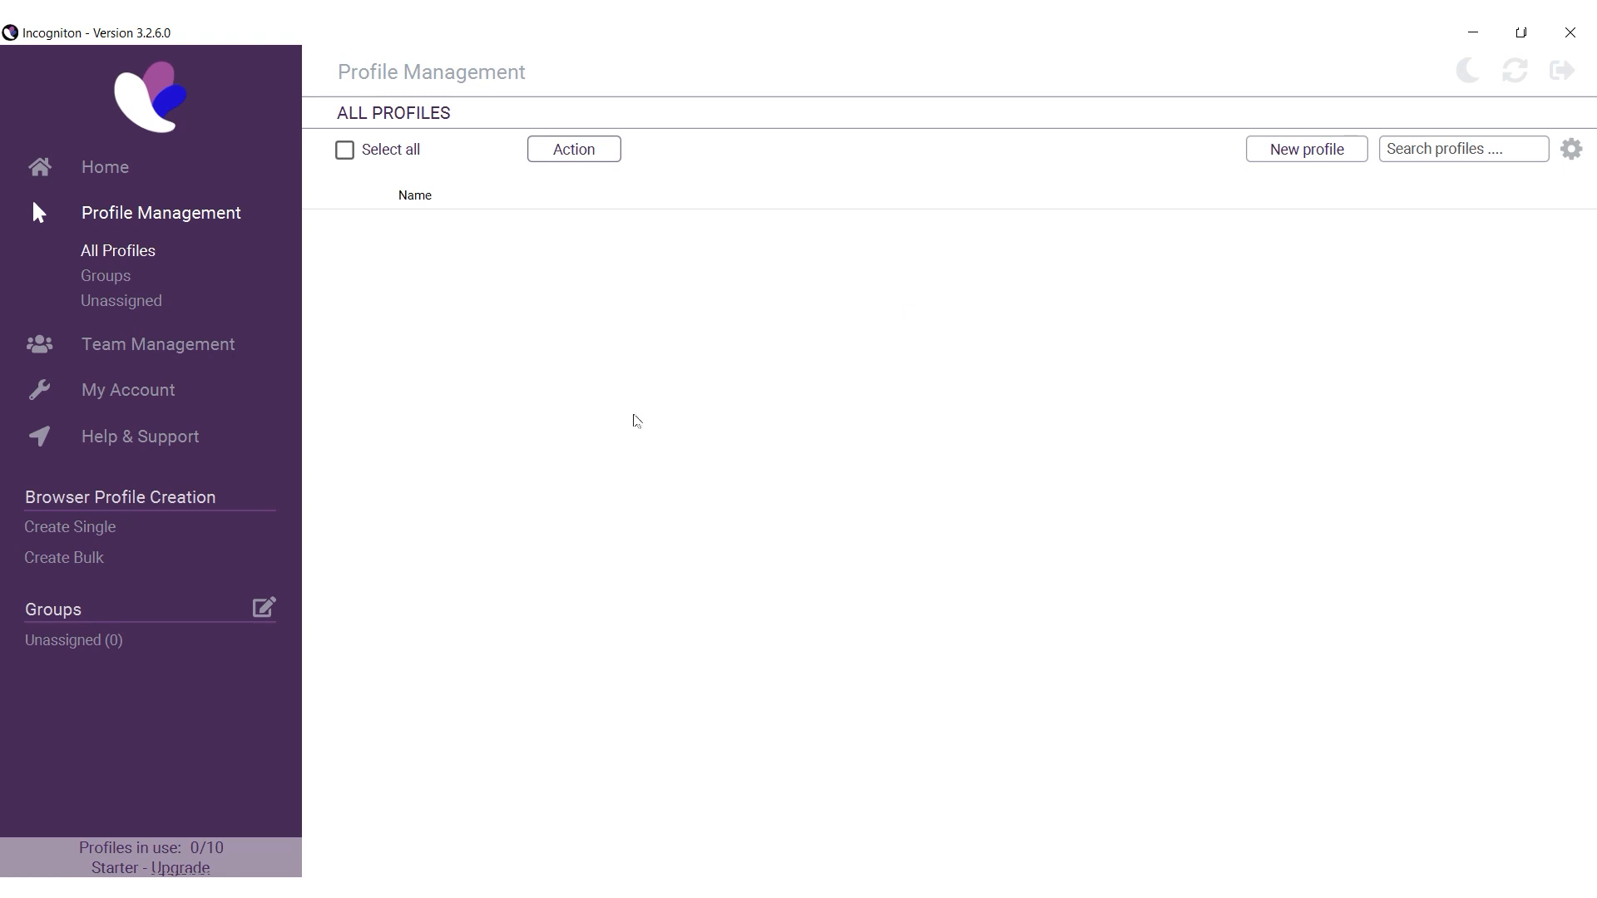
mouse_move(618, 406)
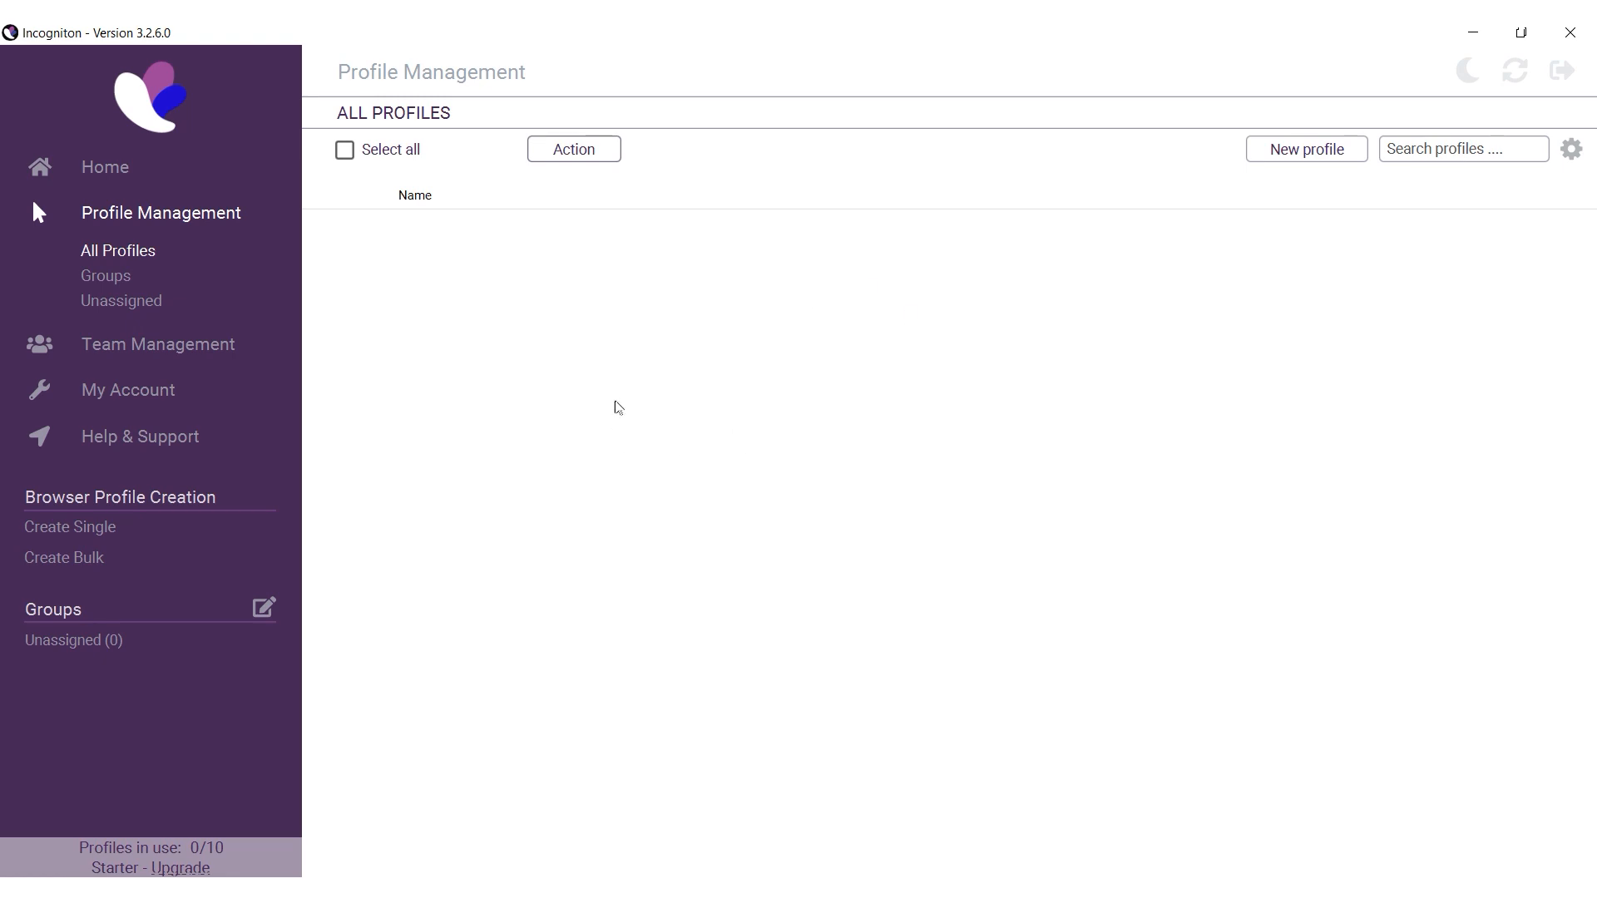
mouse_move(138, 233)
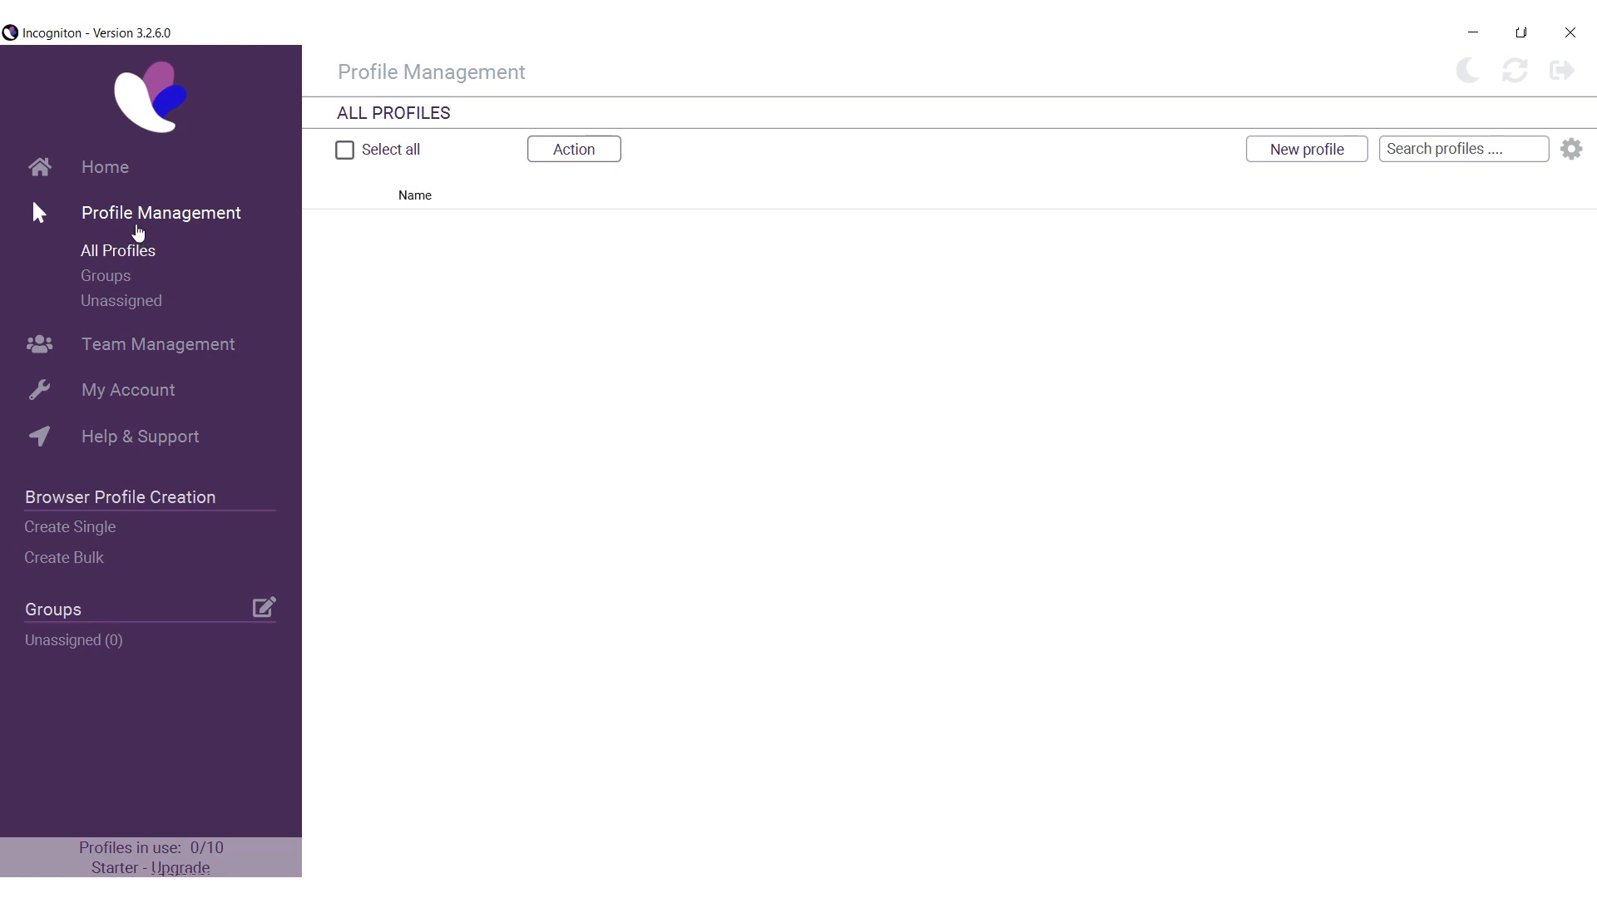
mouse_move(134, 271)
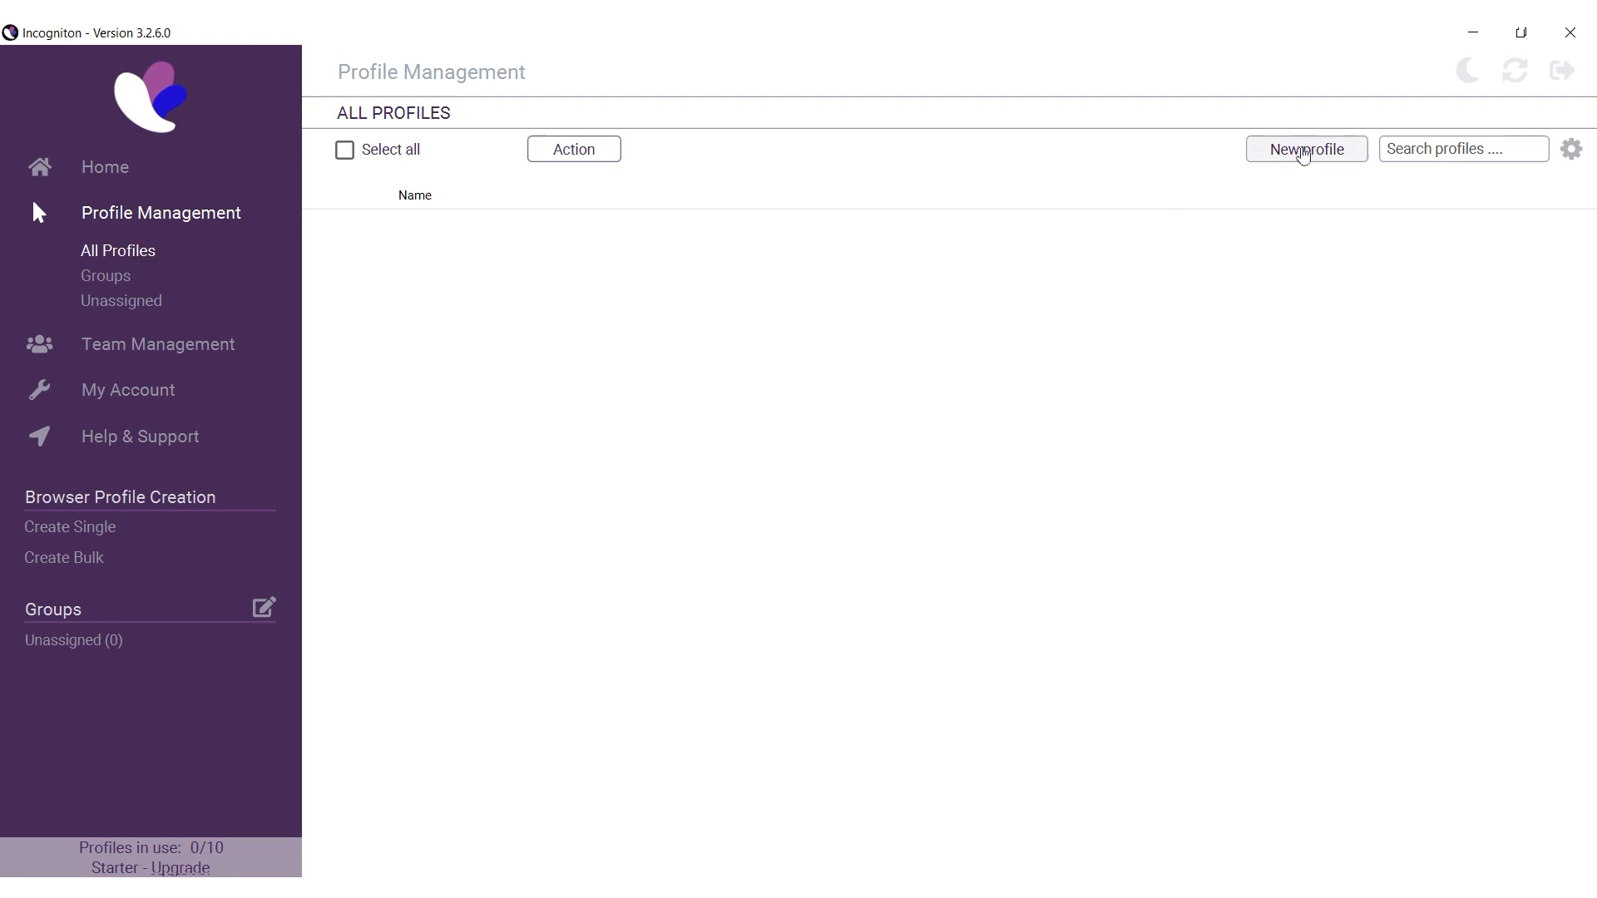
- Begin a new profile named Name1 and go to its Proxy section
left_click(1306, 148)
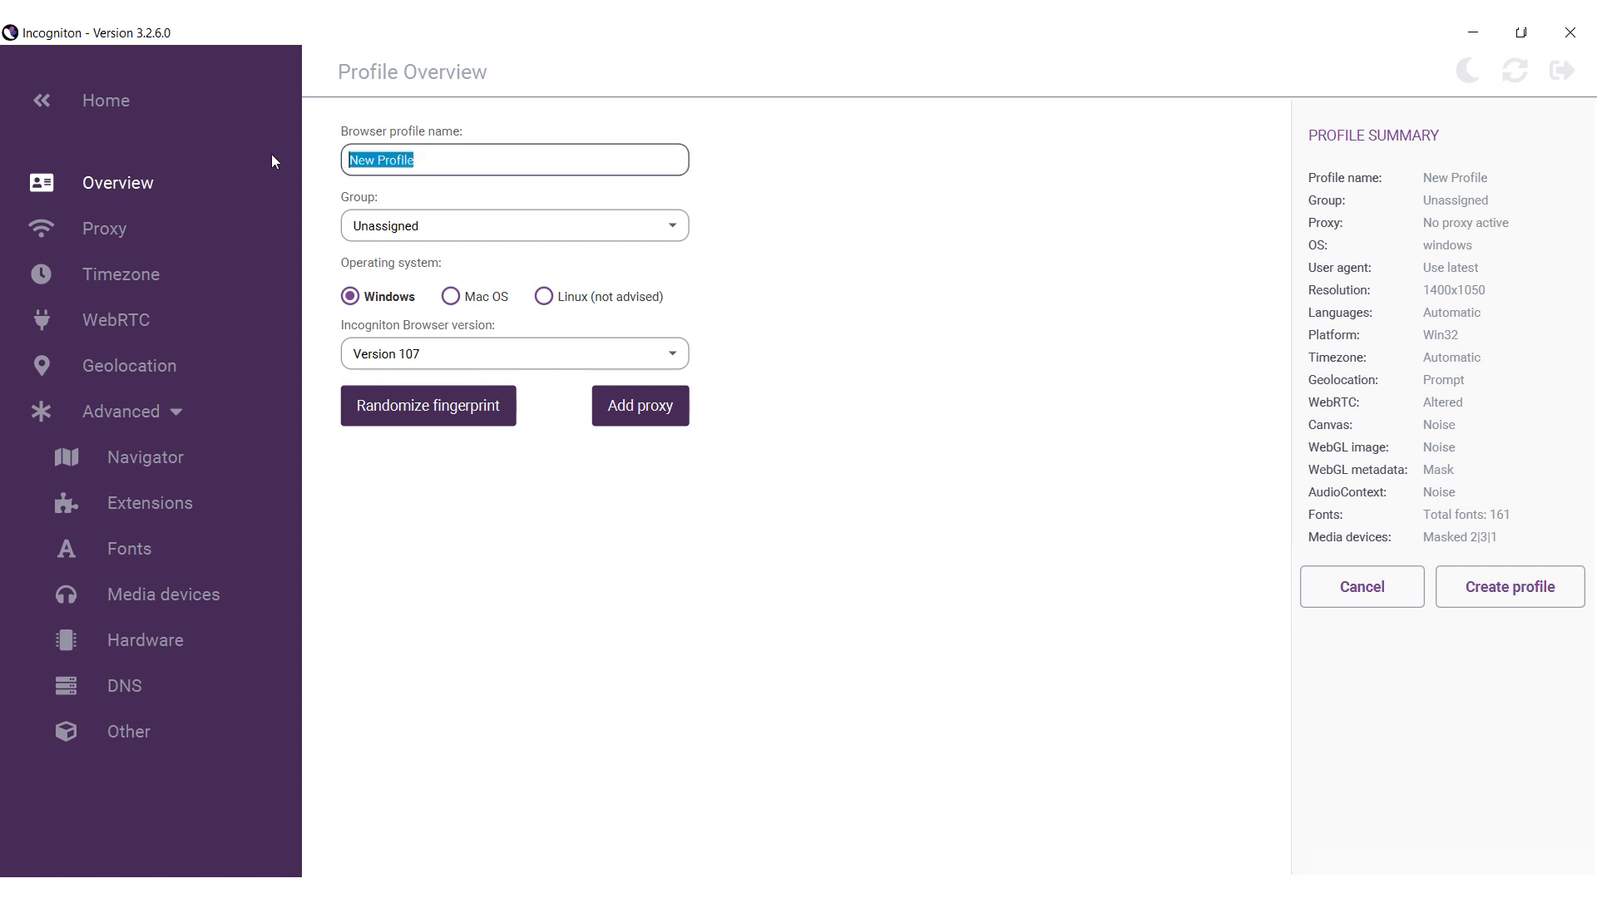
type("Name1")
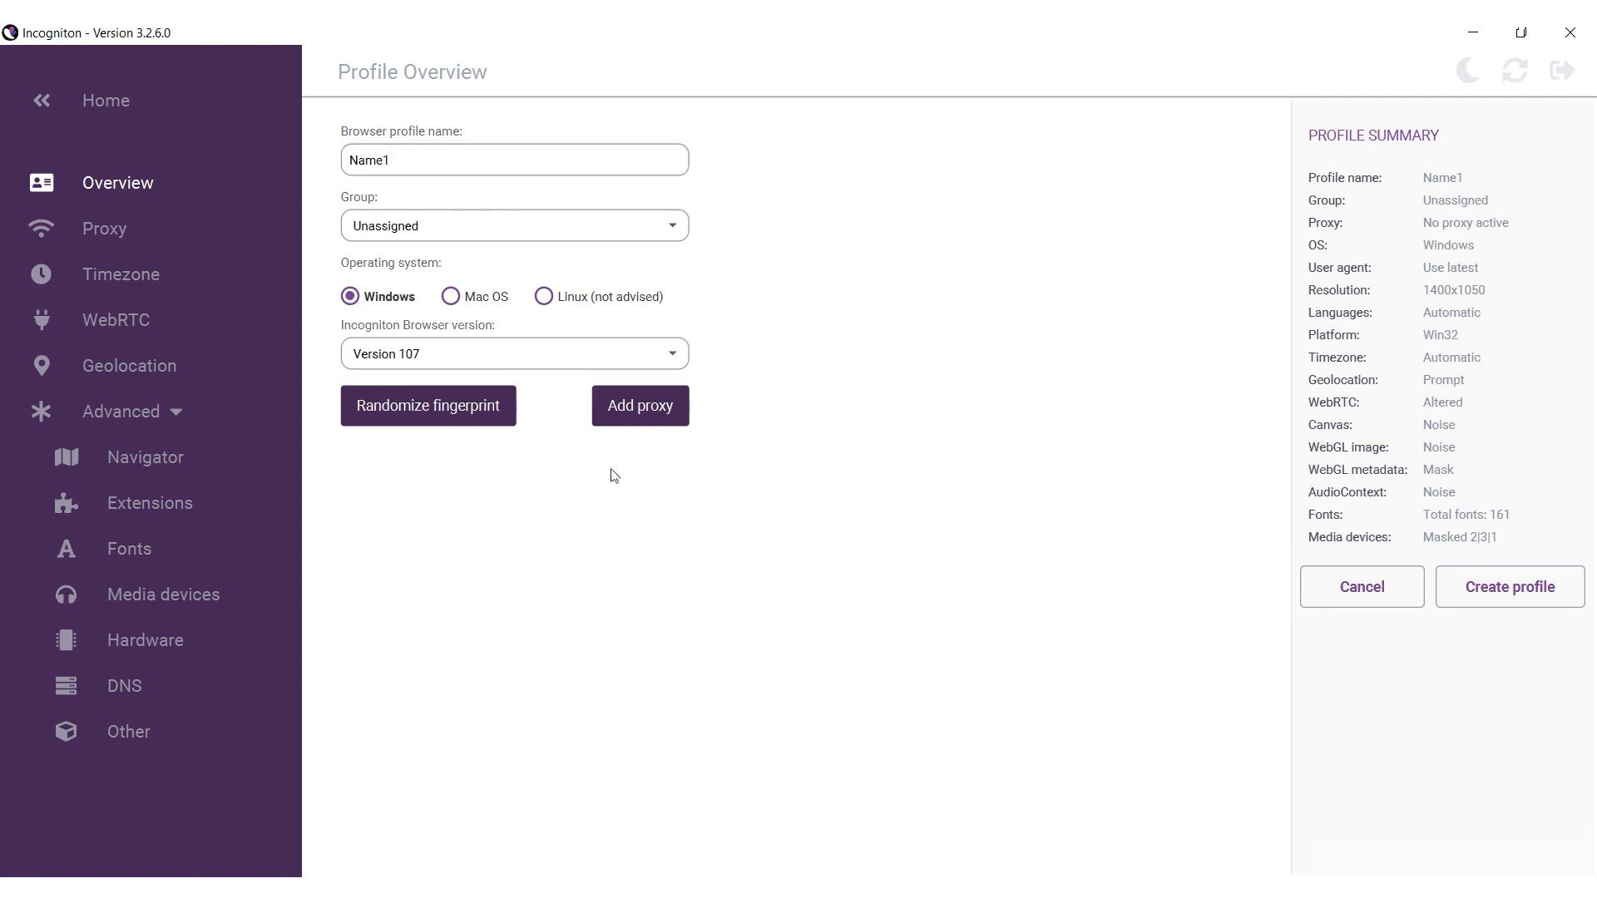
left_click(103, 228)
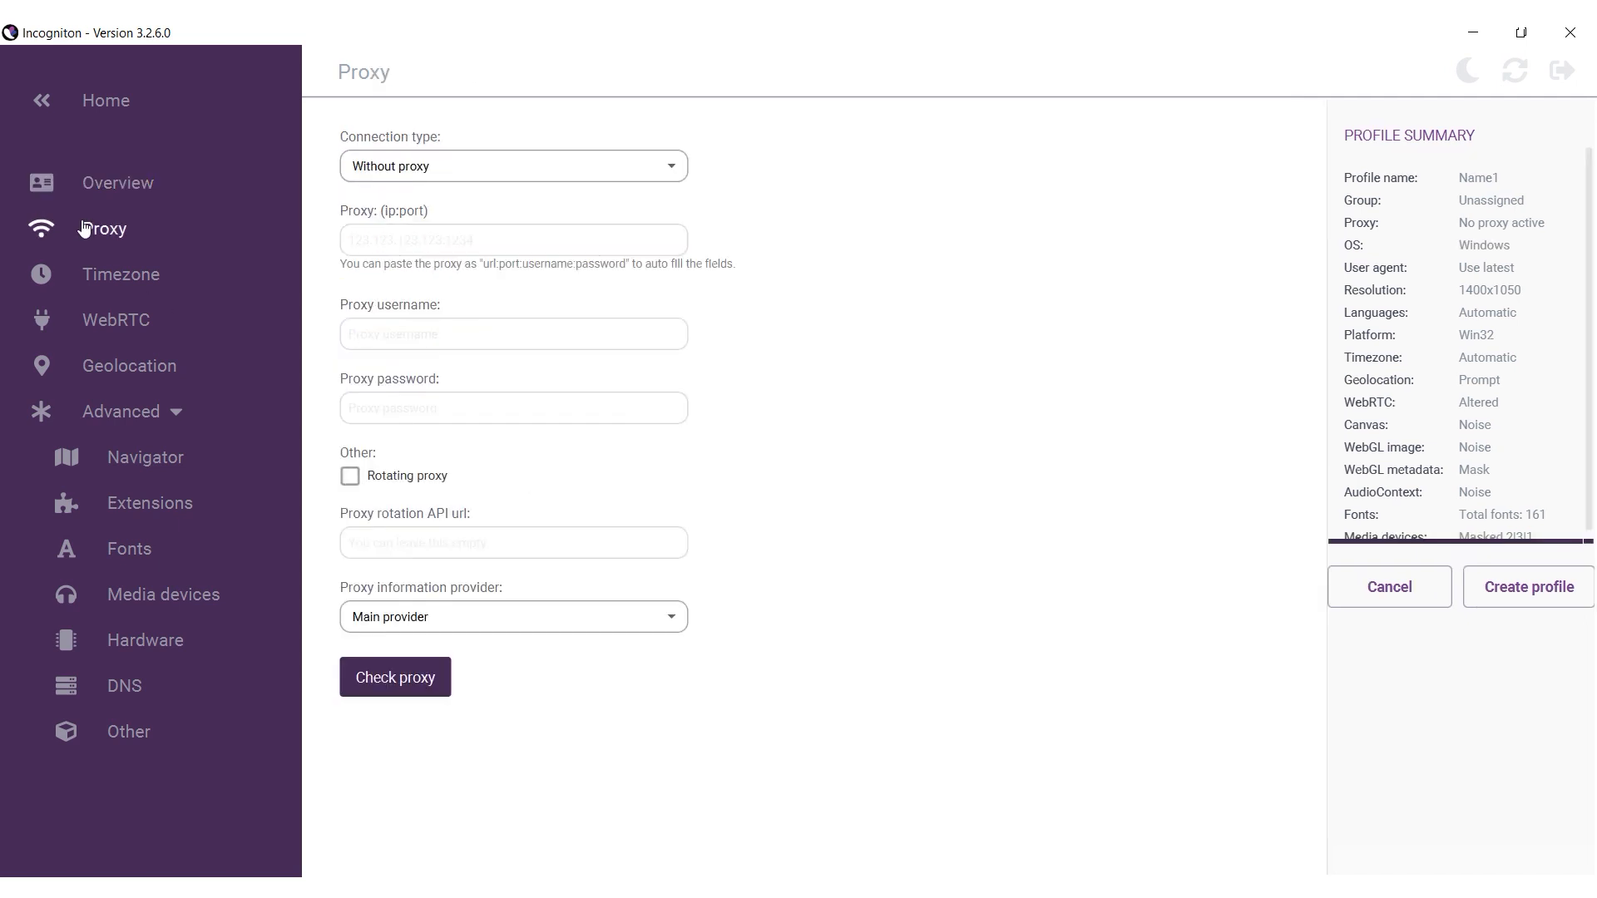
- Choose HTTP proxy and enter 45.77.111.135:15109 as the ip:port
left_click(513, 167)
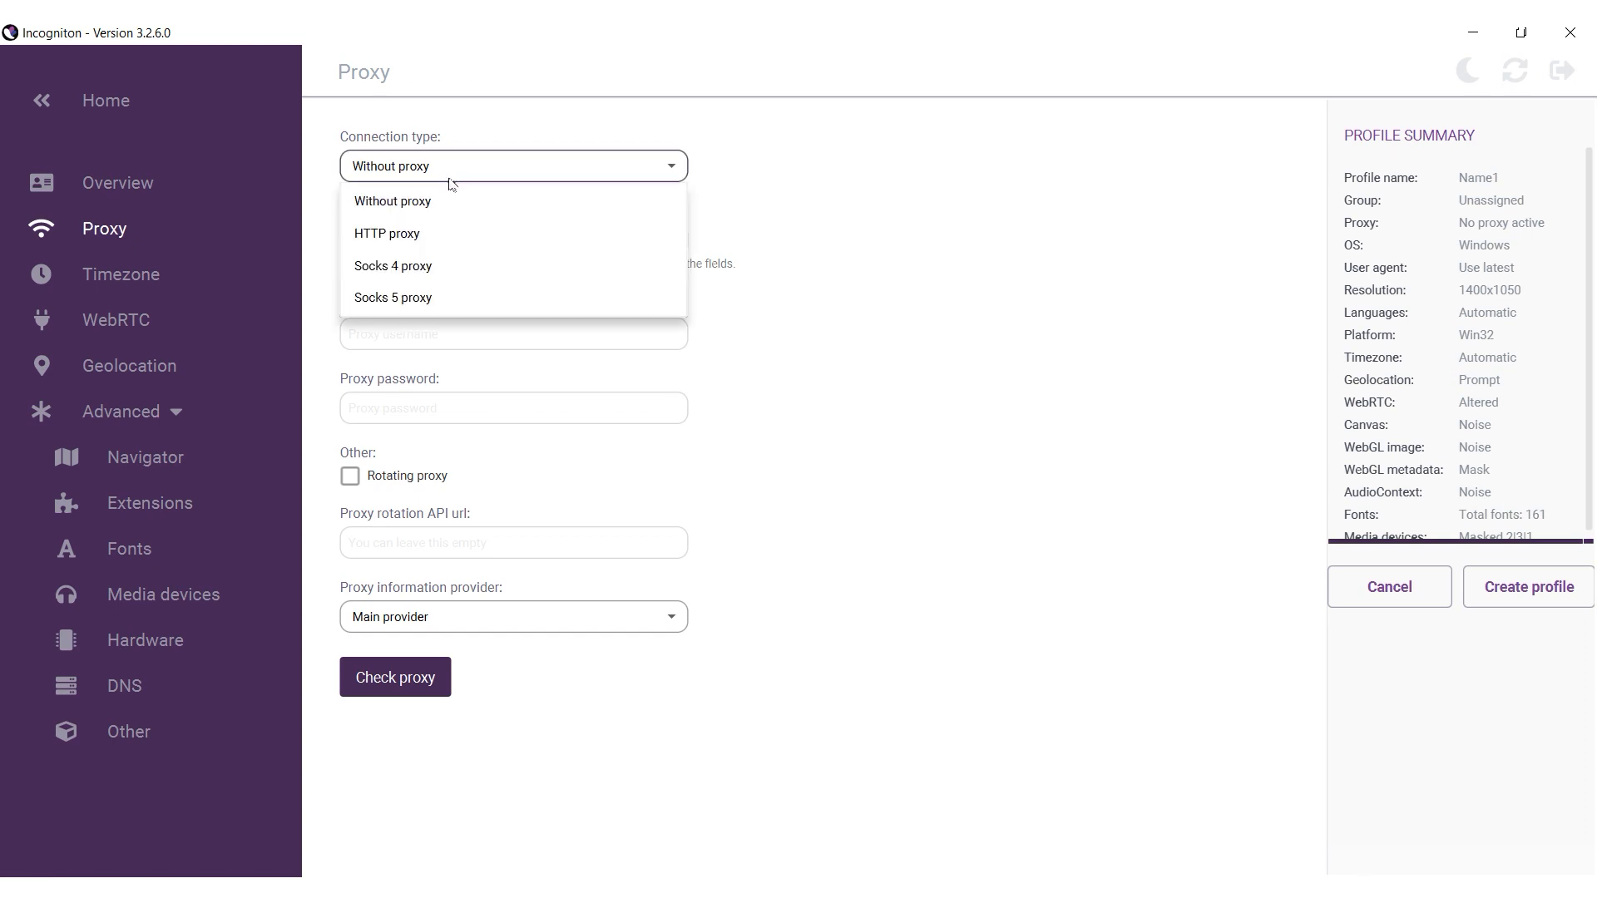
mouse_move(386, 311)
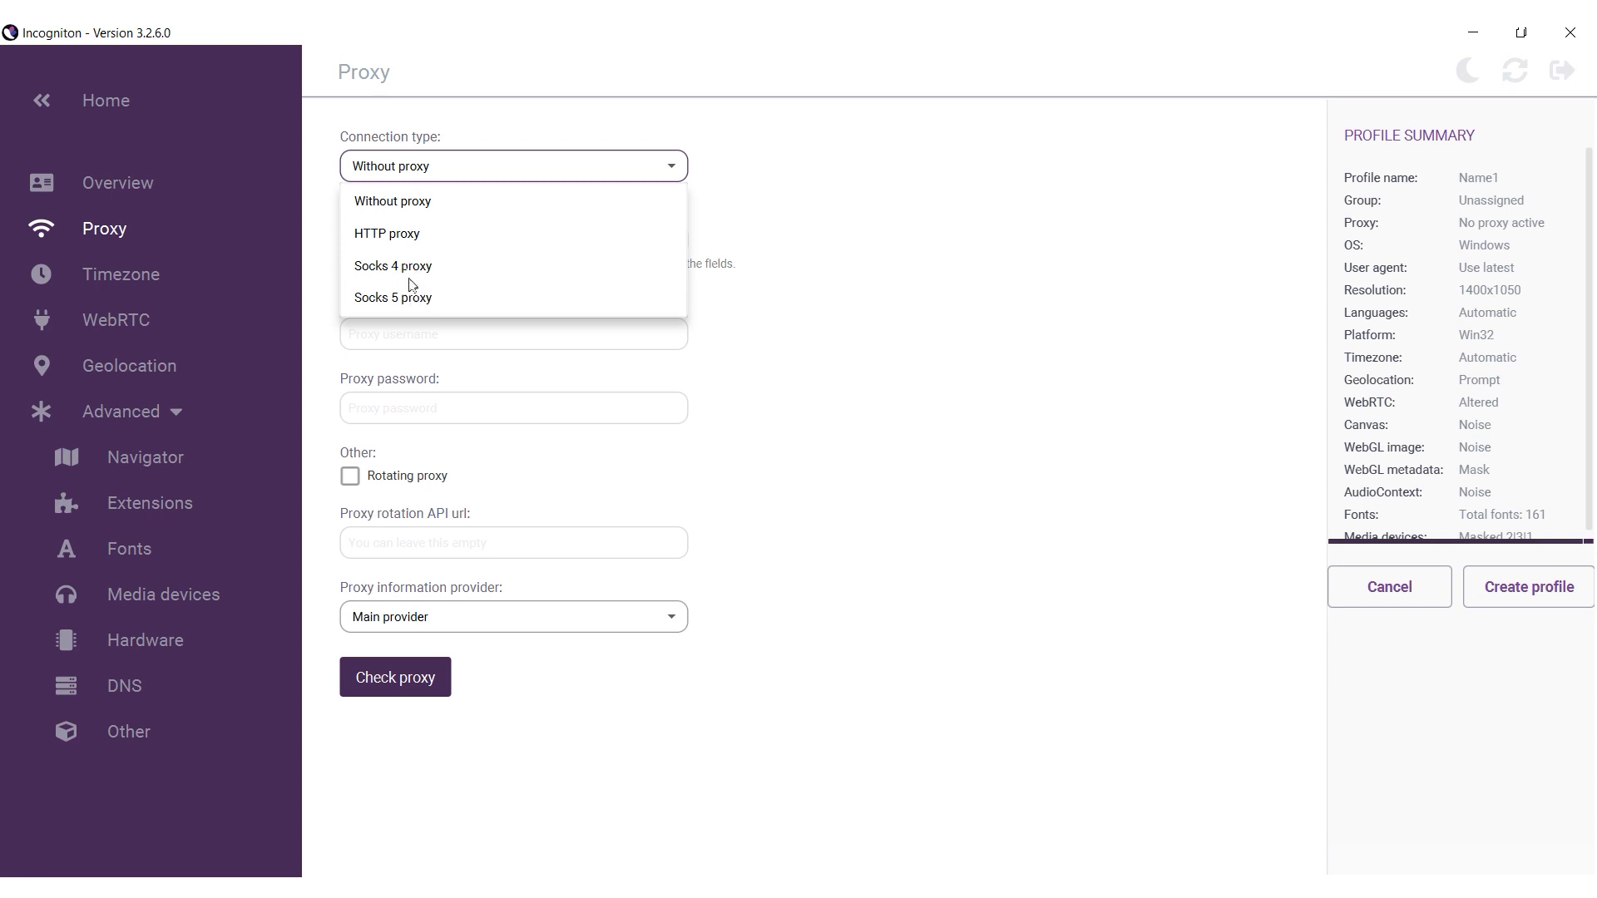
left_click(388, 233)
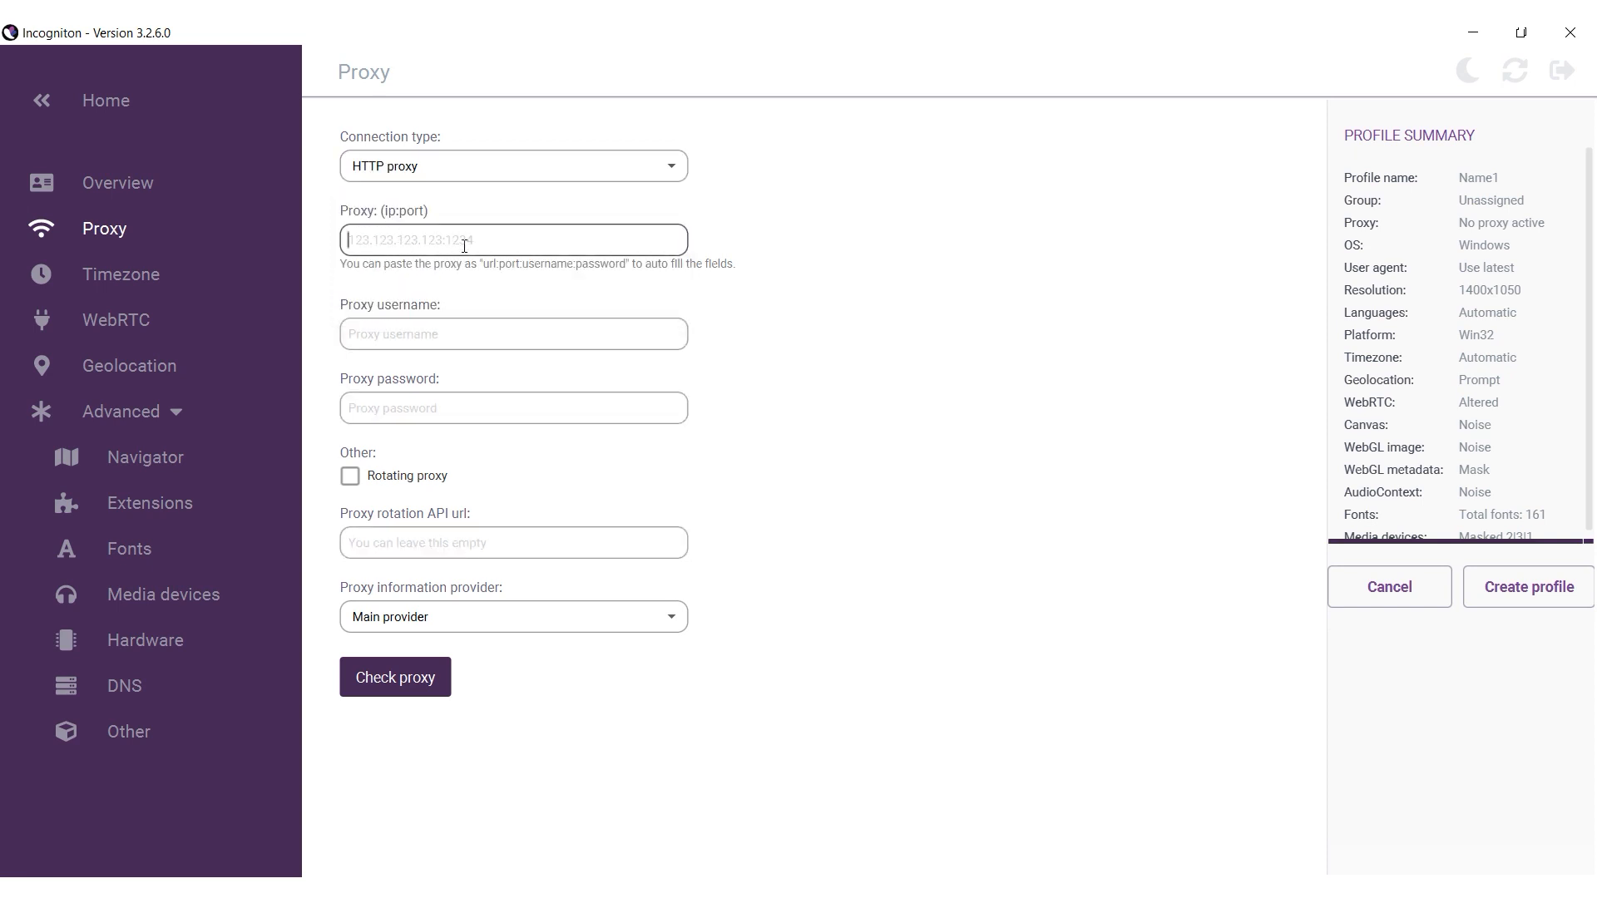
type("45.77.111.135")
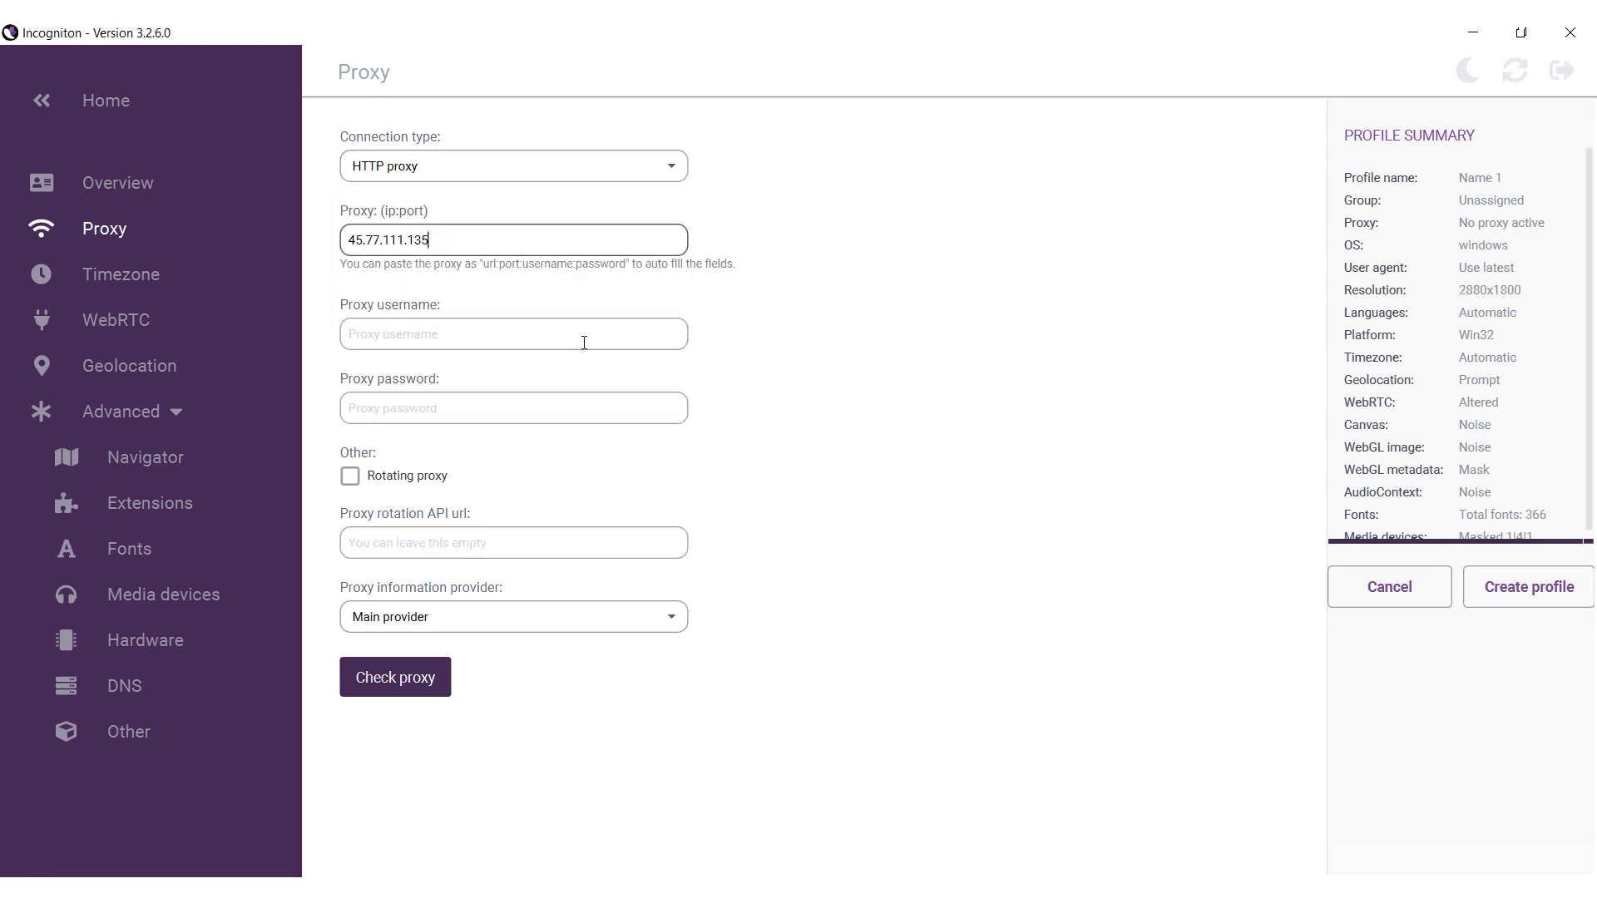
type(":15109")
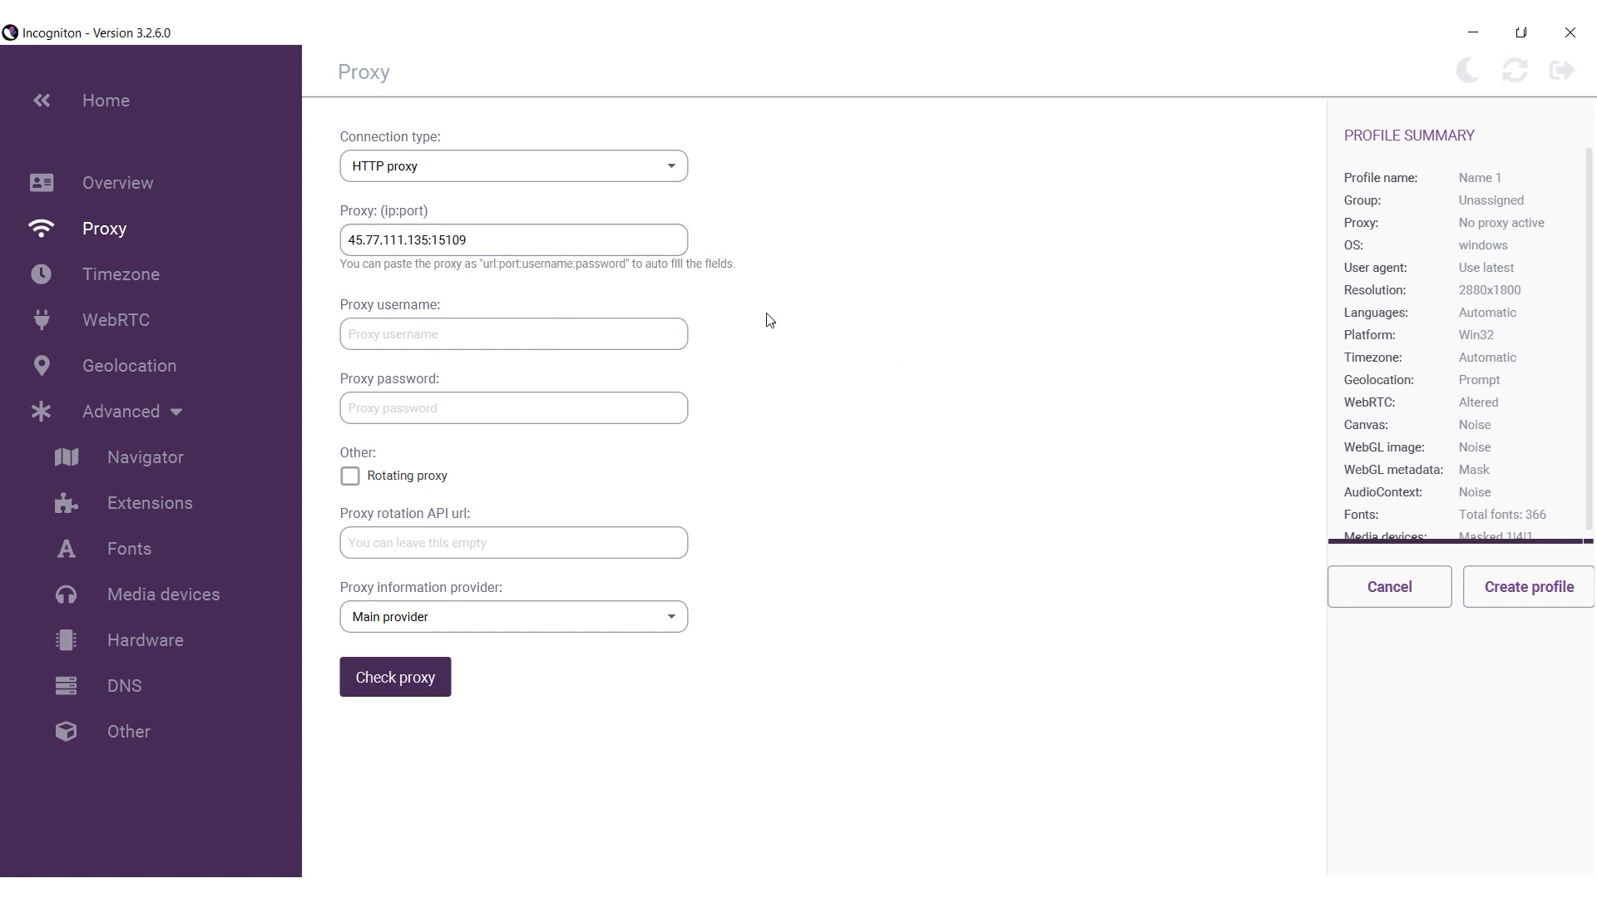
- Run Check proxy repeatedly to test whether the entered proxy connects
left_click(394, 677)
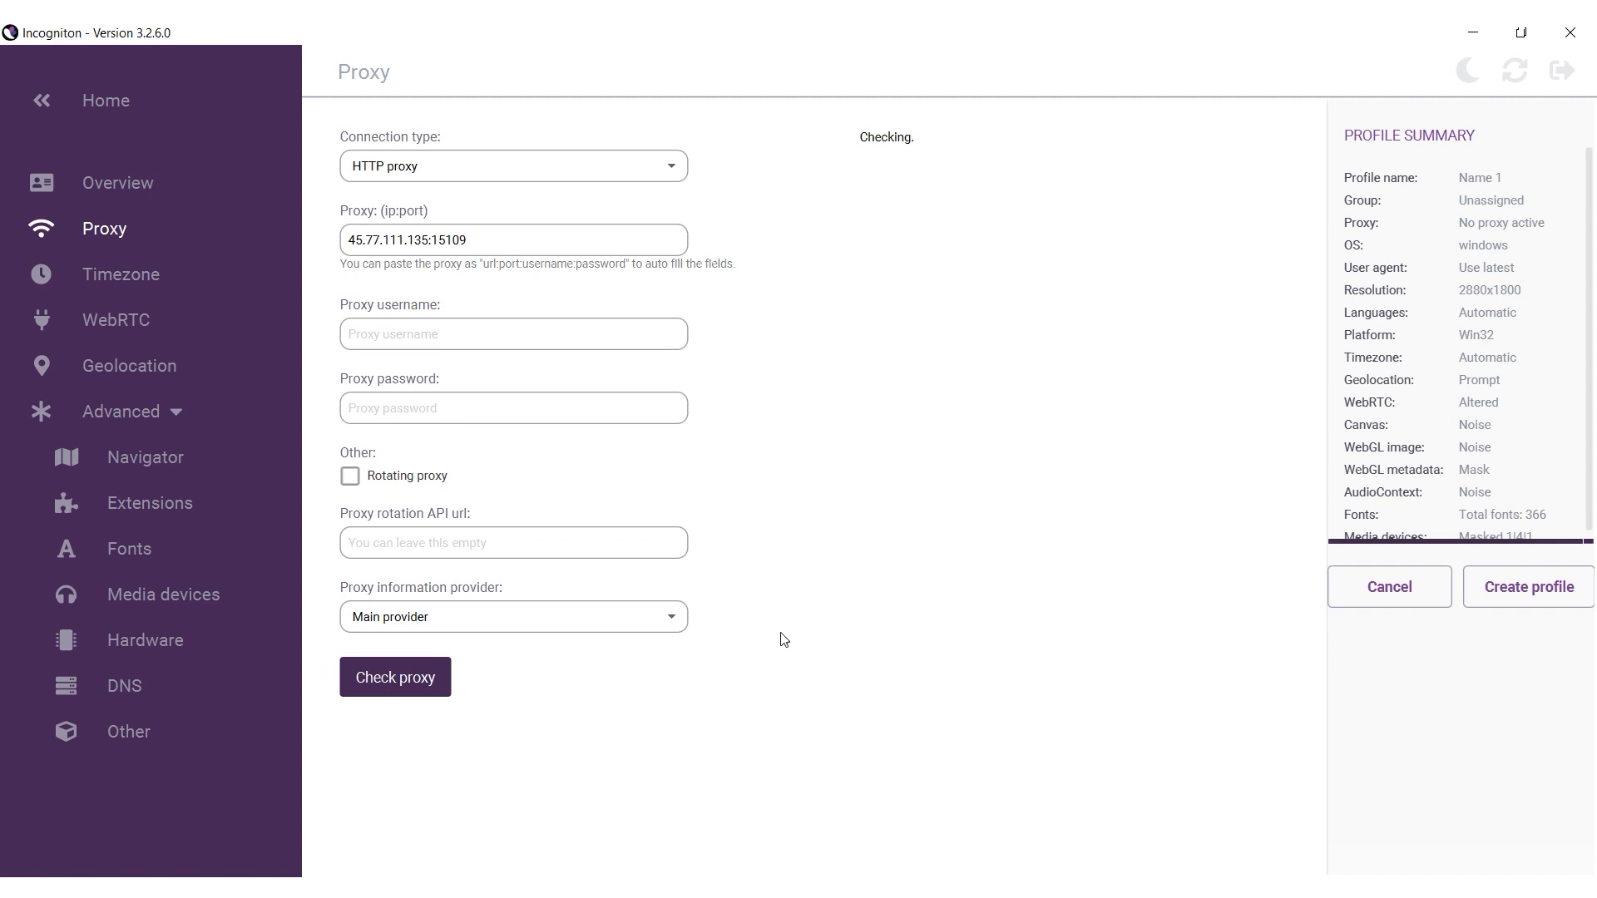
left_click(394, 677)
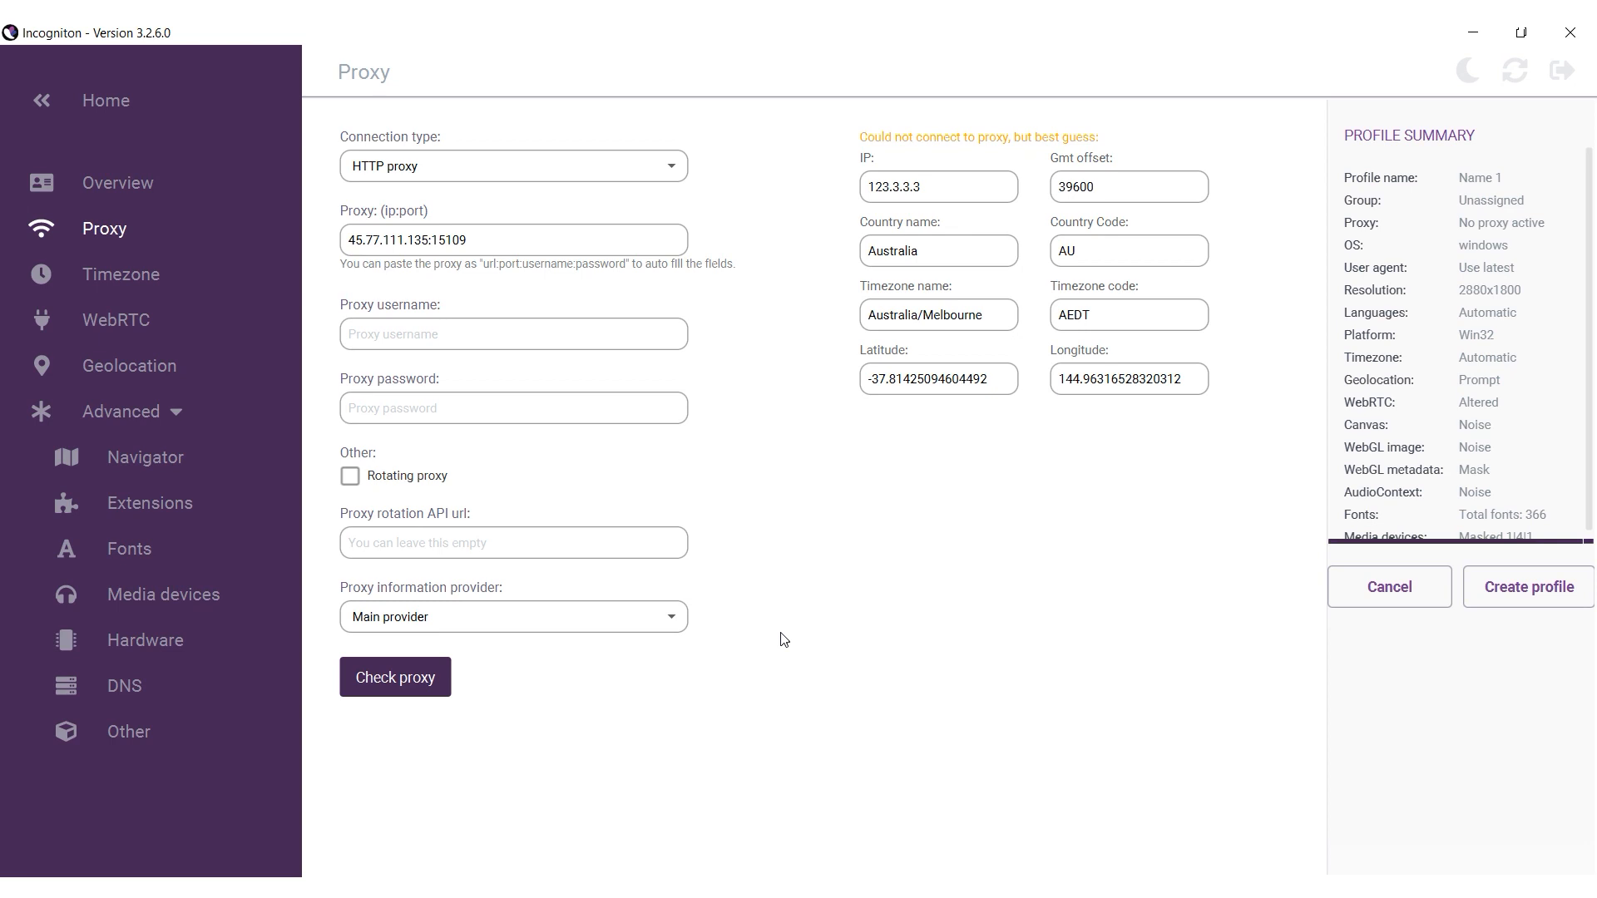
left_click(394, 677)
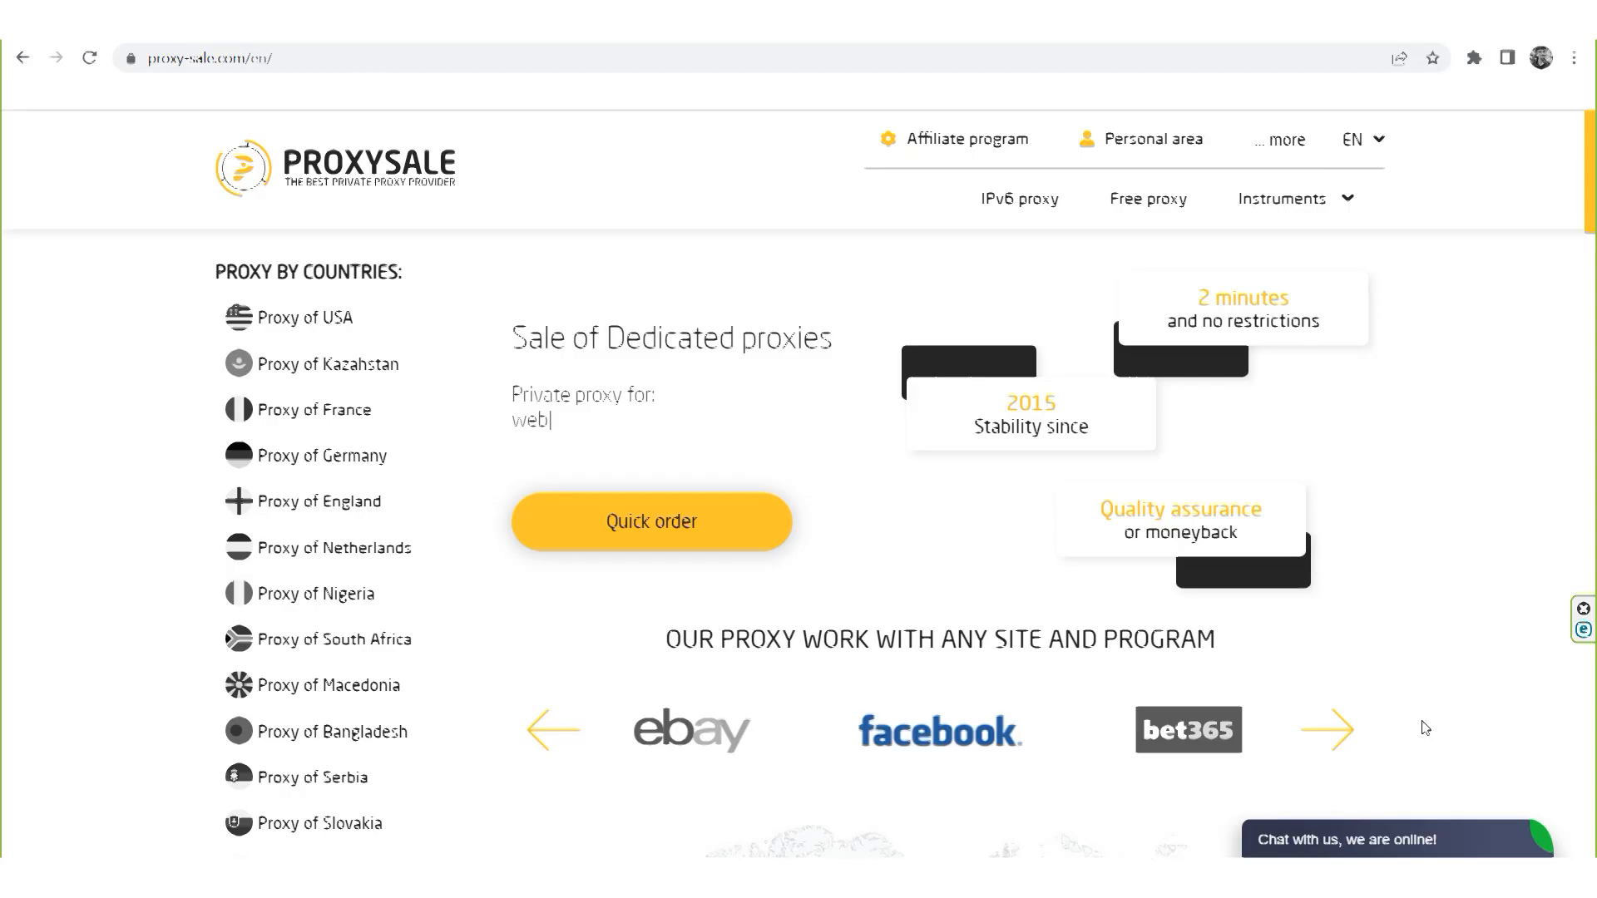
type("gam")
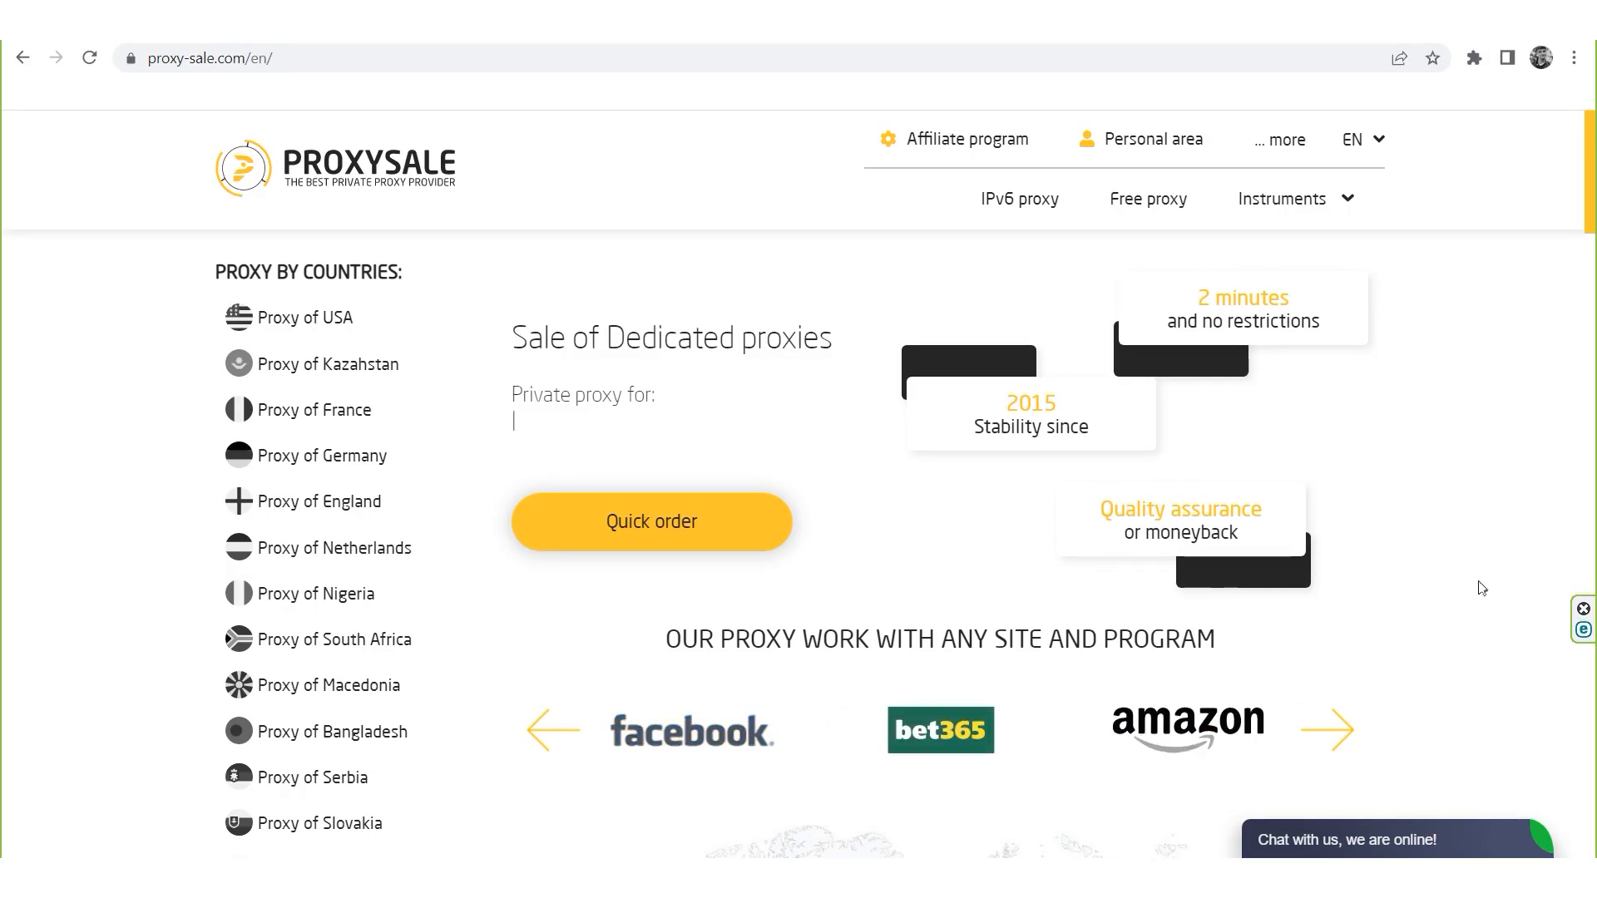
type("online games")
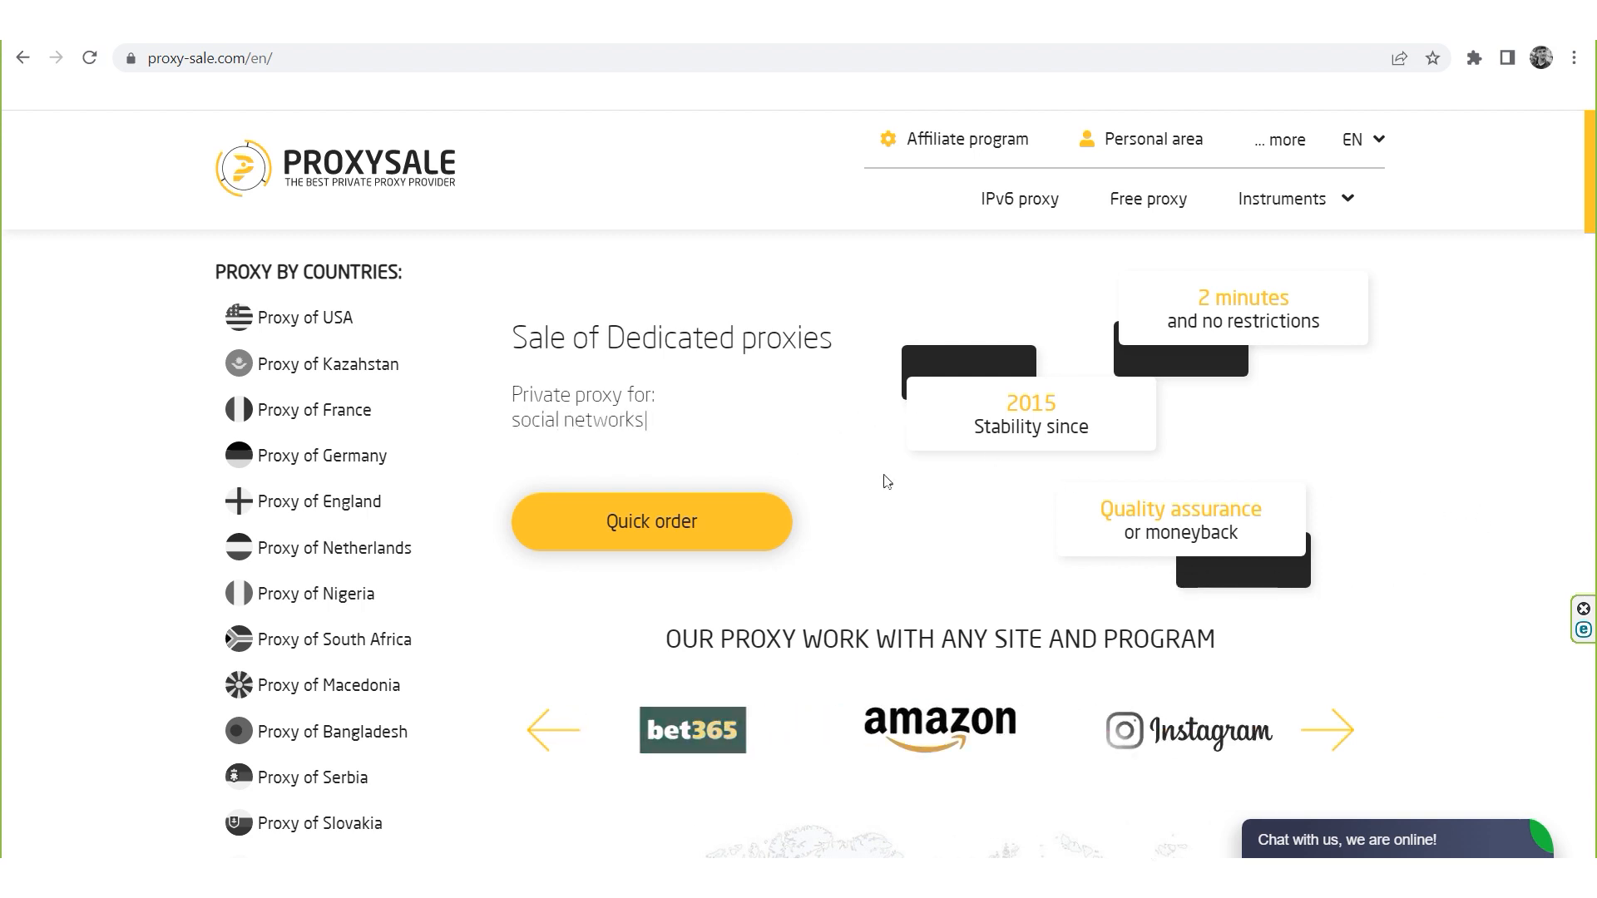
scroll("down", 3)
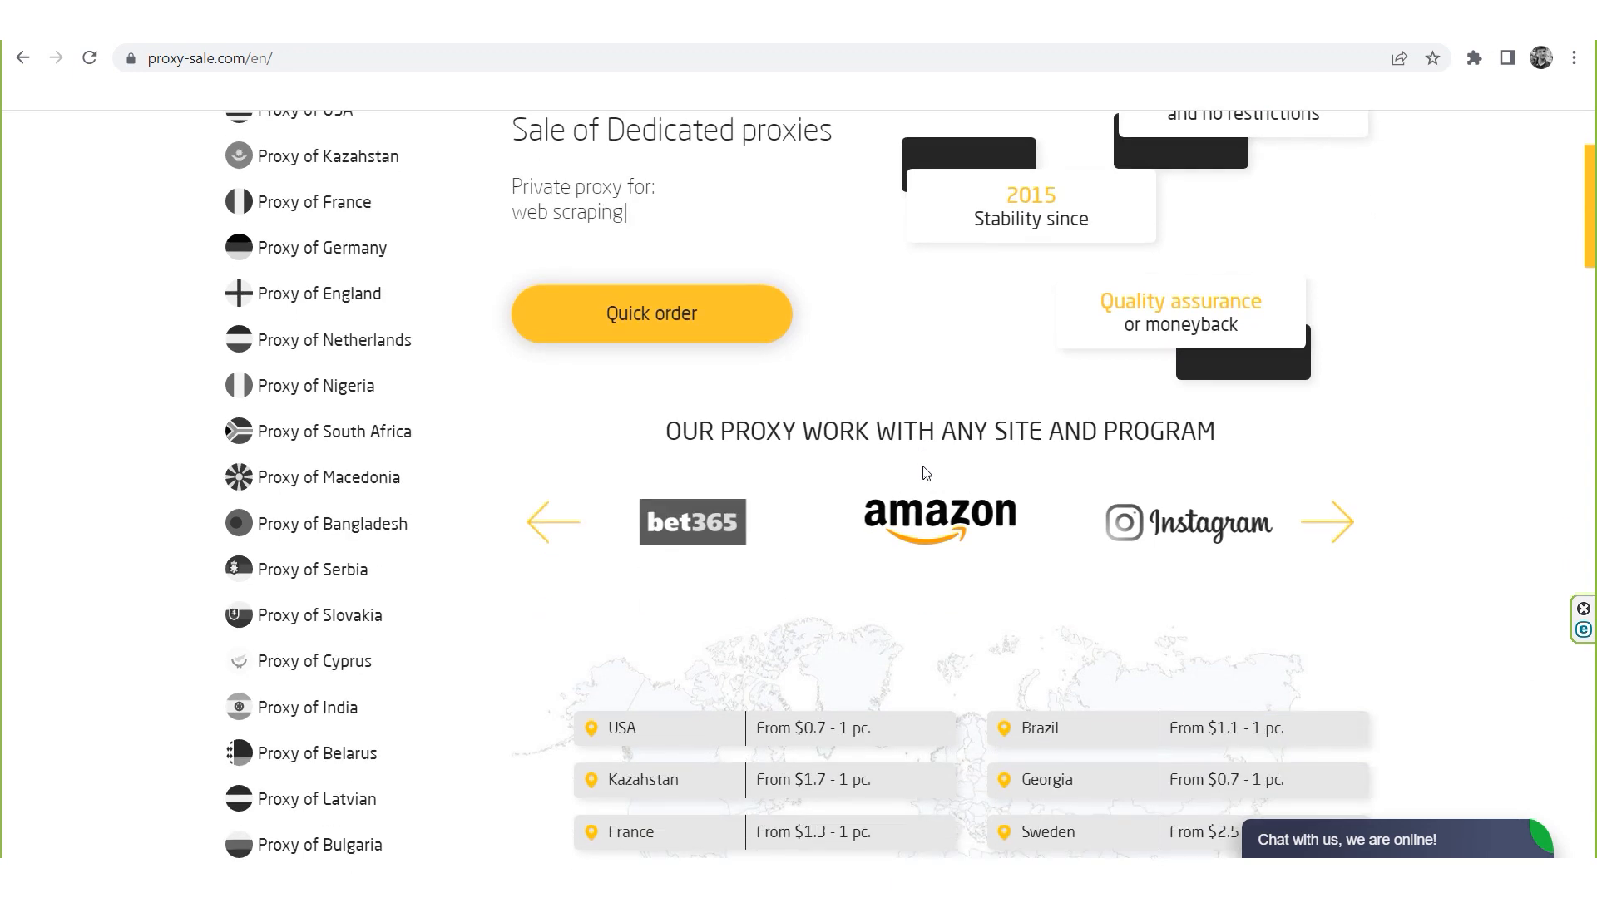
scroll("down", 3)
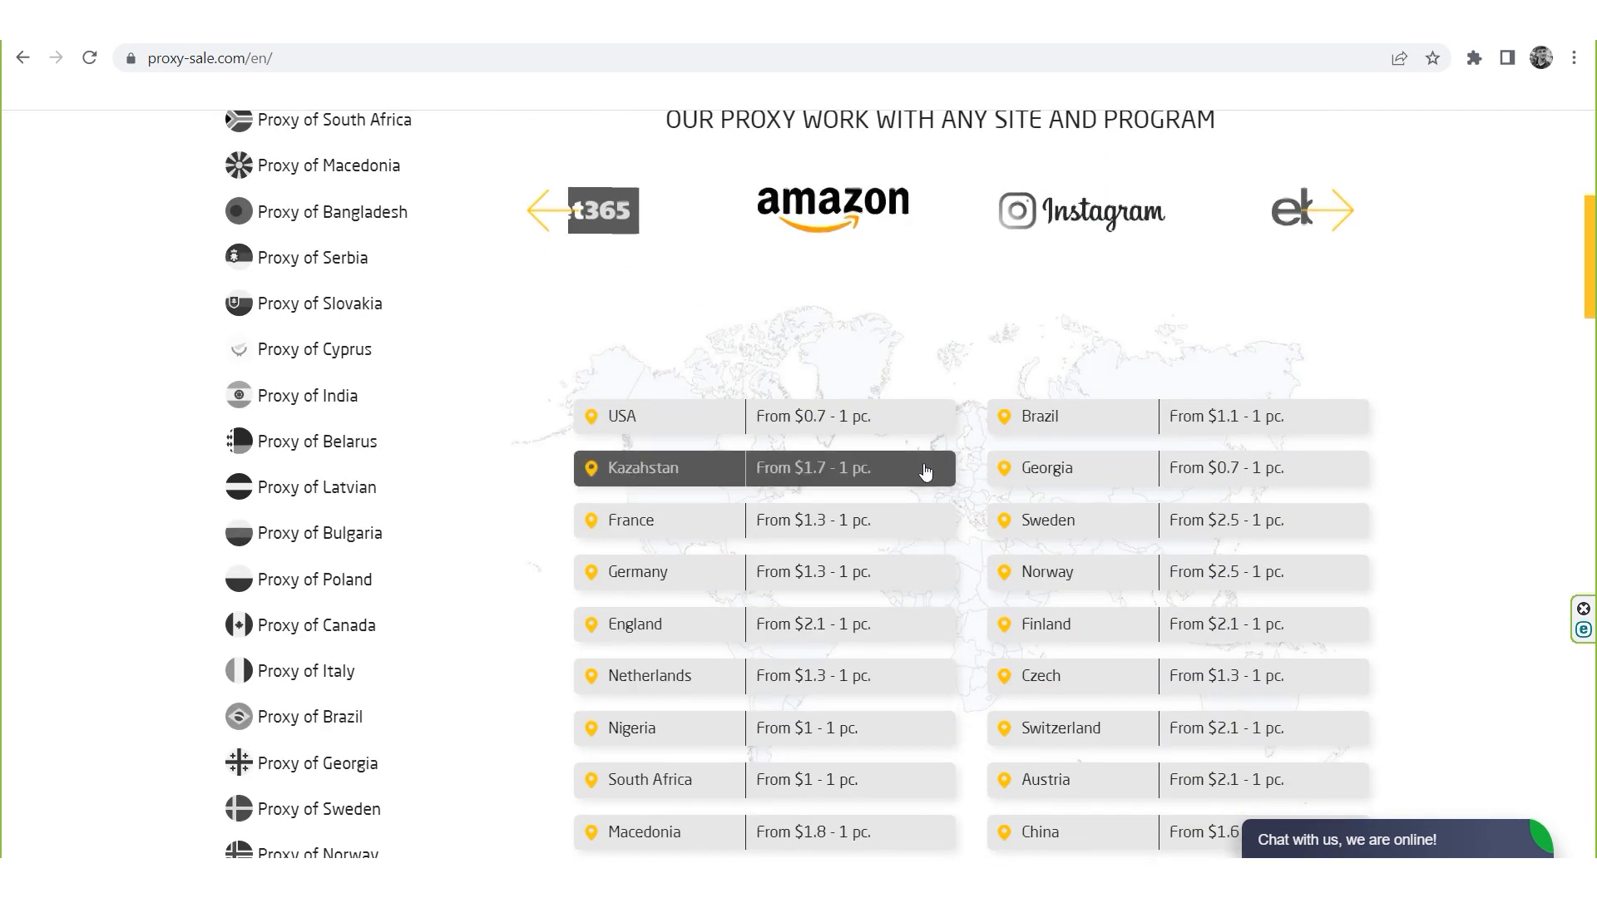
scroll("down", 3)
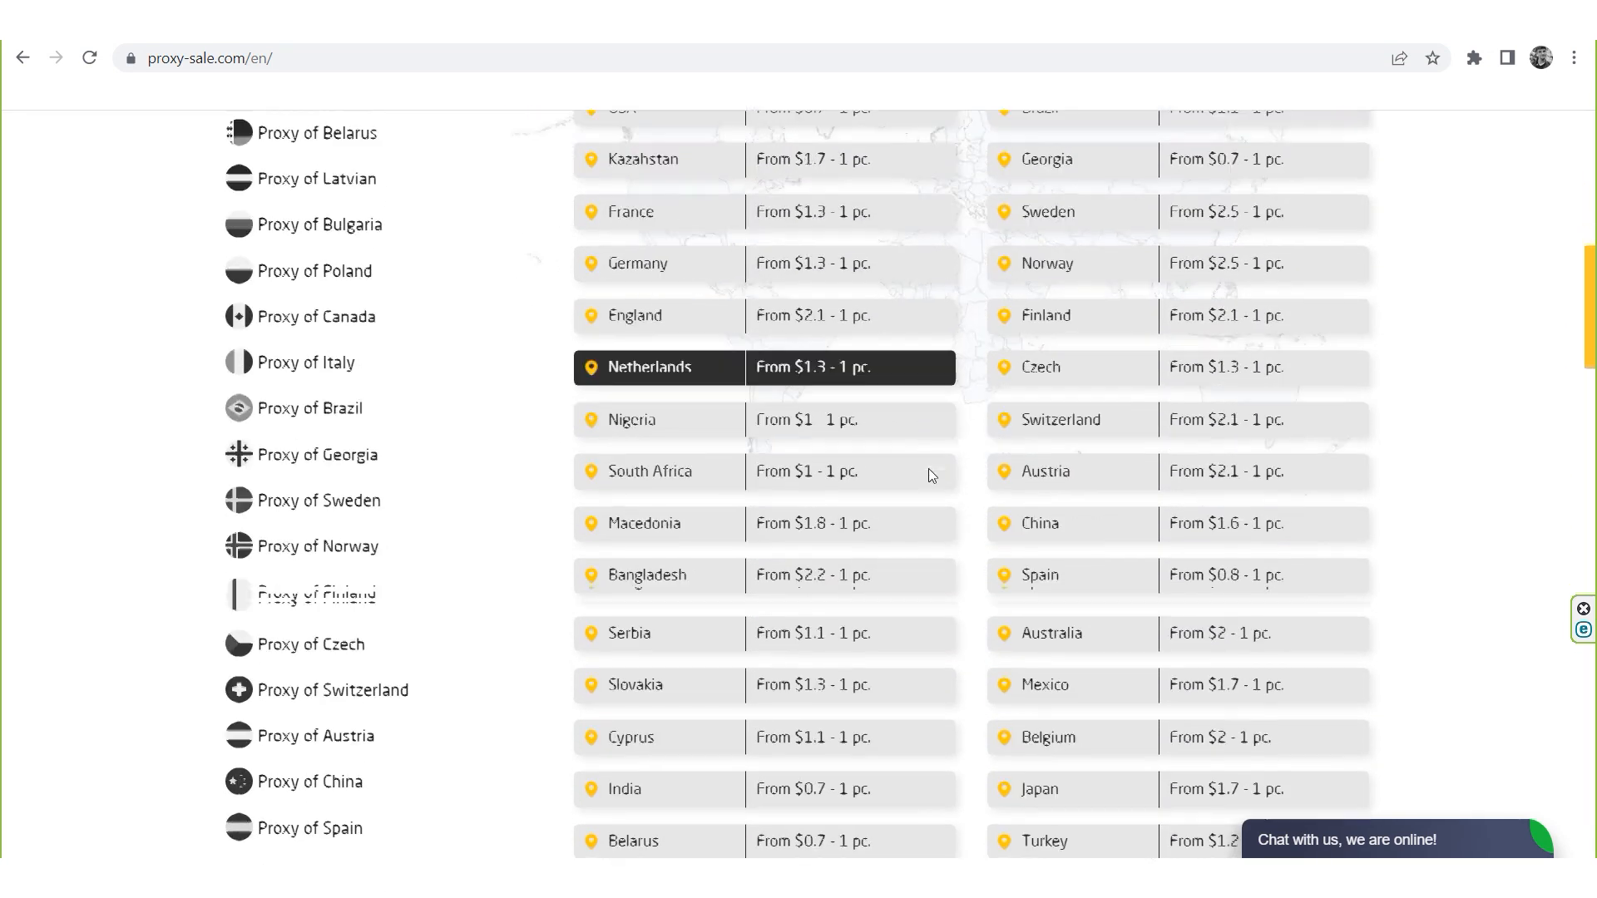
scroll("down", 3)
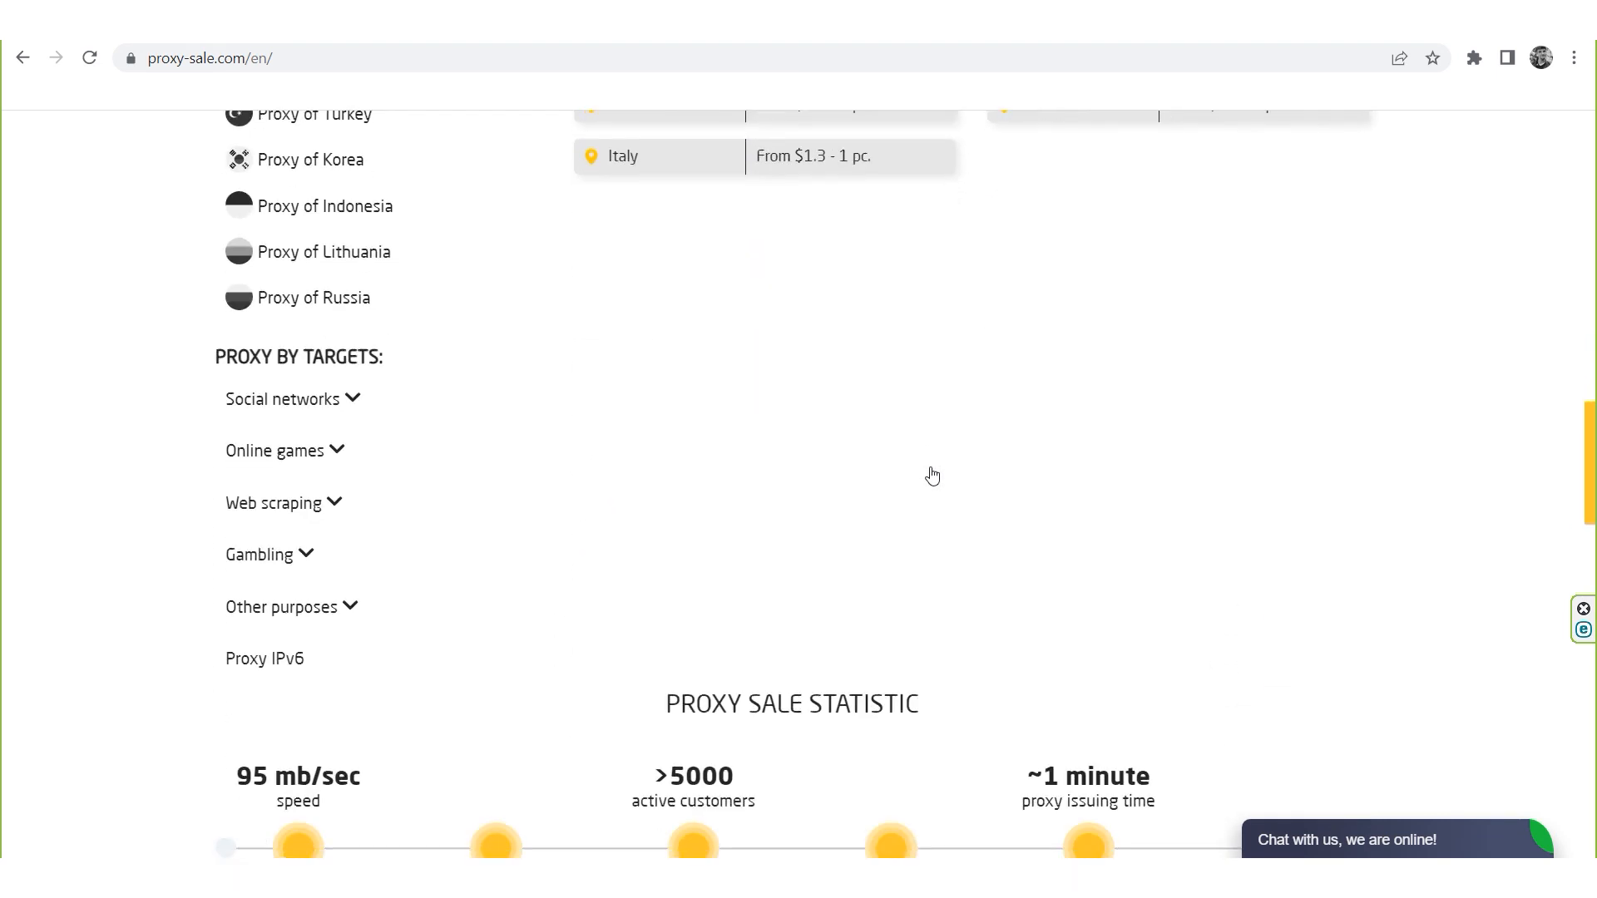
scroll("down", 3)
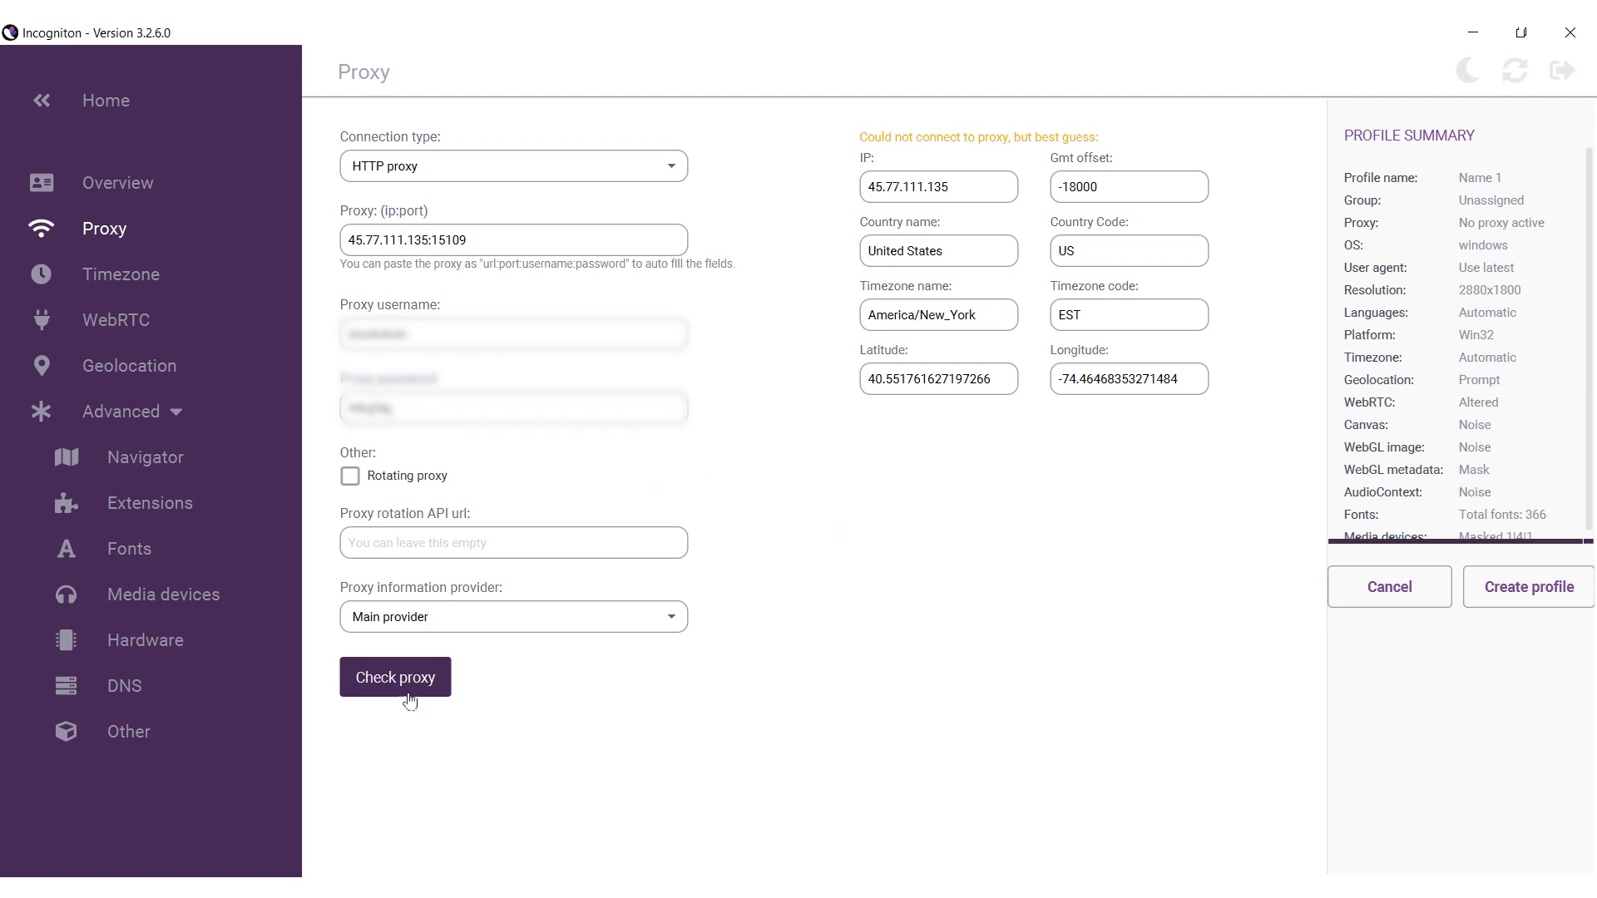
- Recheck the HTTP proxy until it reports Connected to proxy
left_click(396, 678)
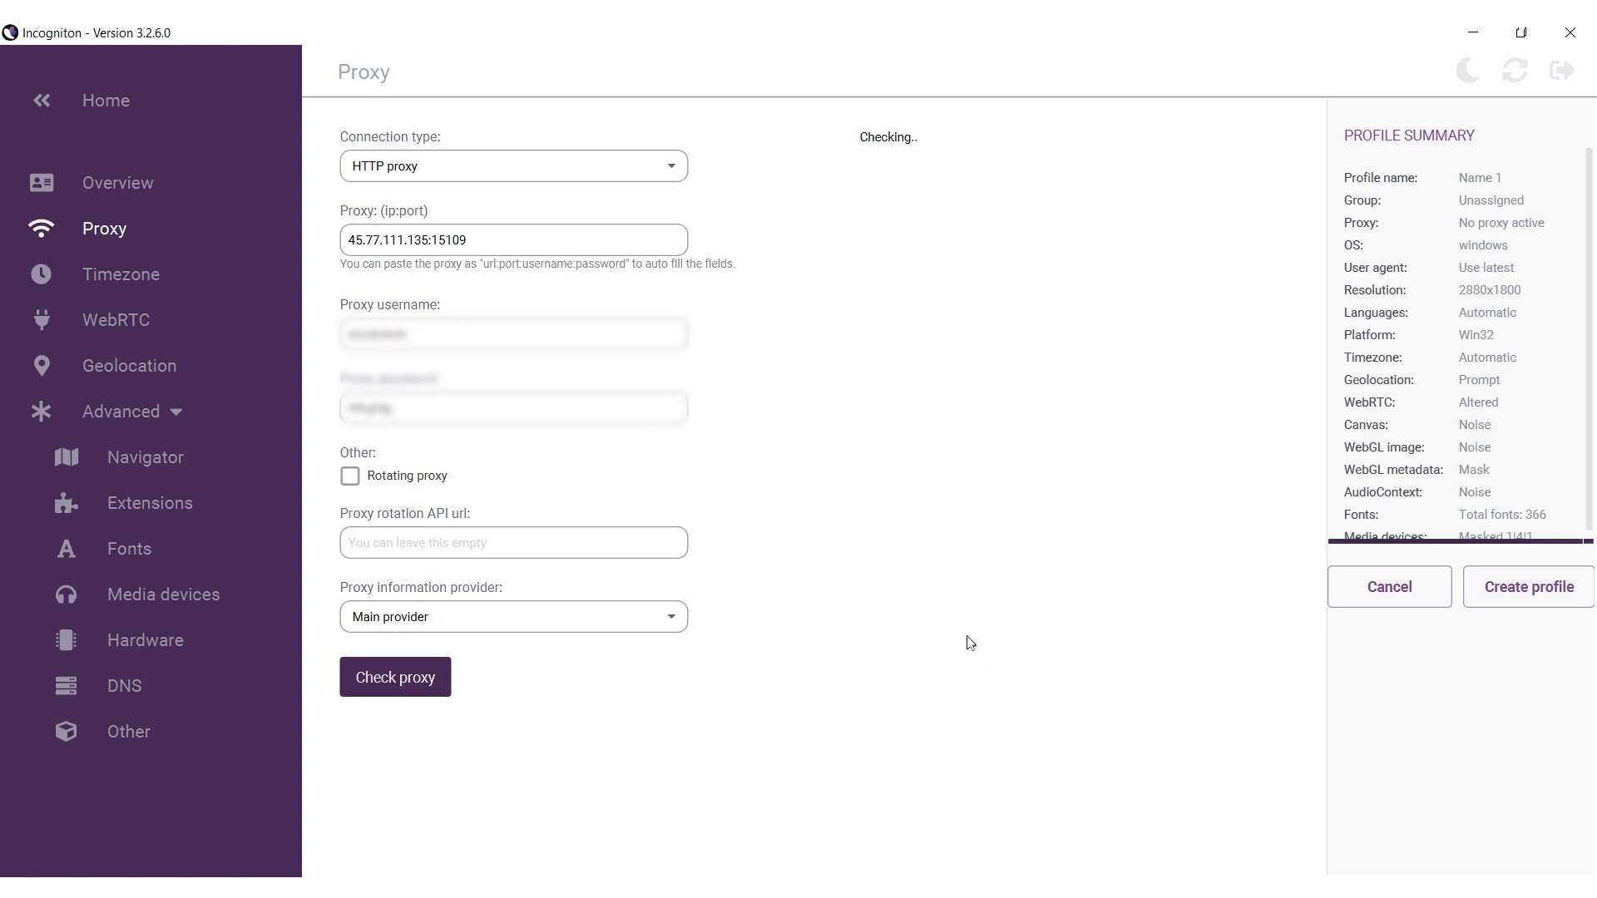
left_click(394, 677)
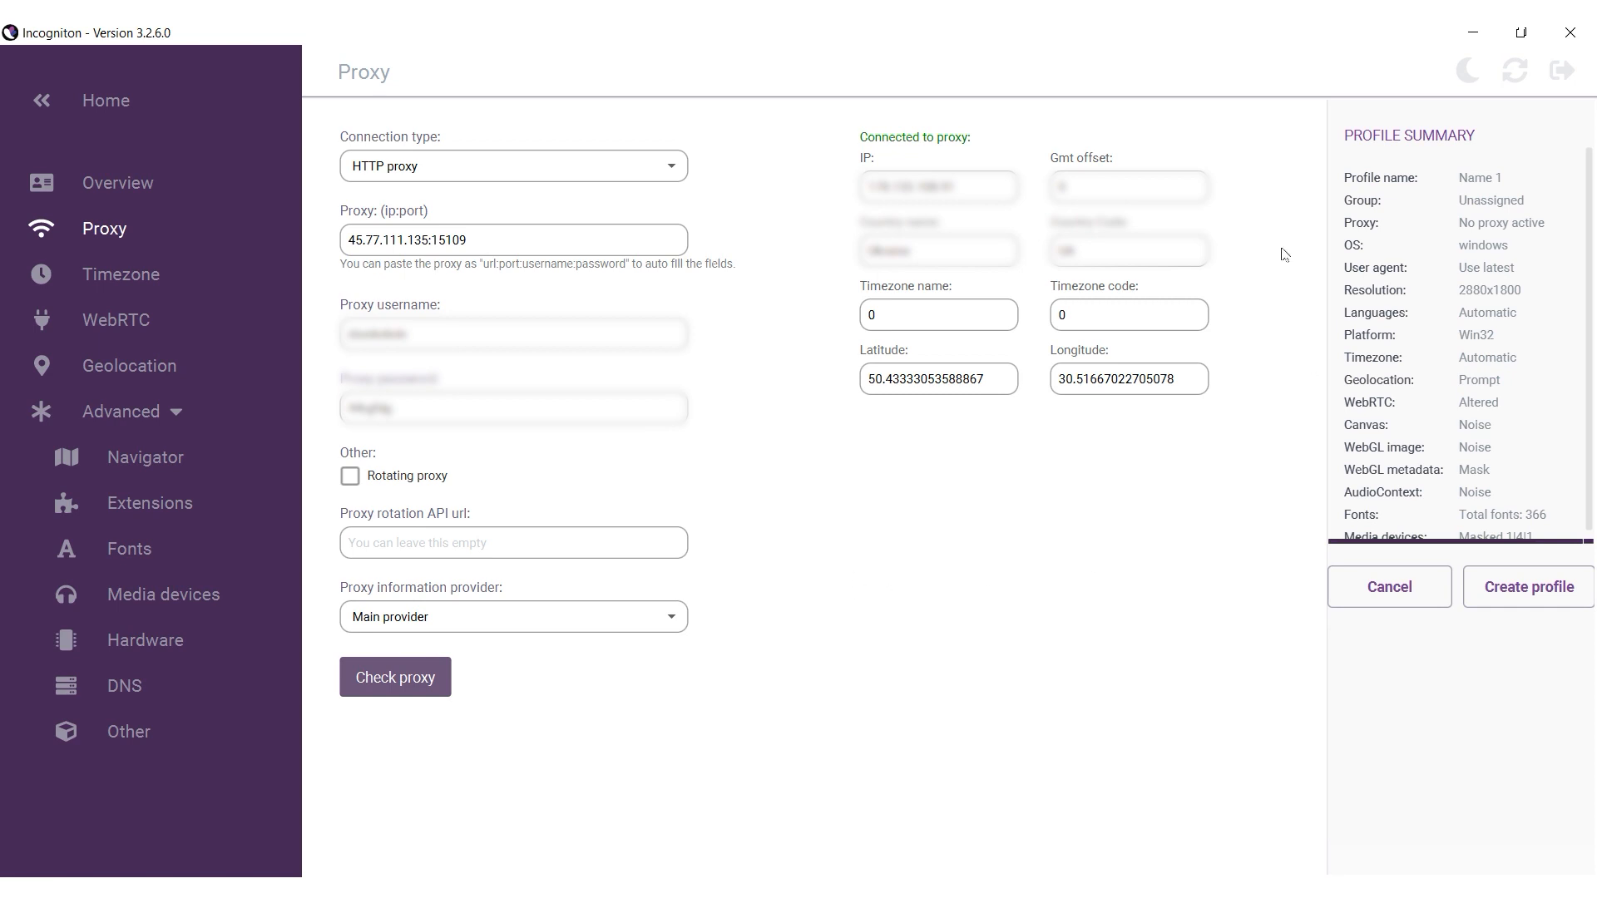
mouse_move(919, 150)
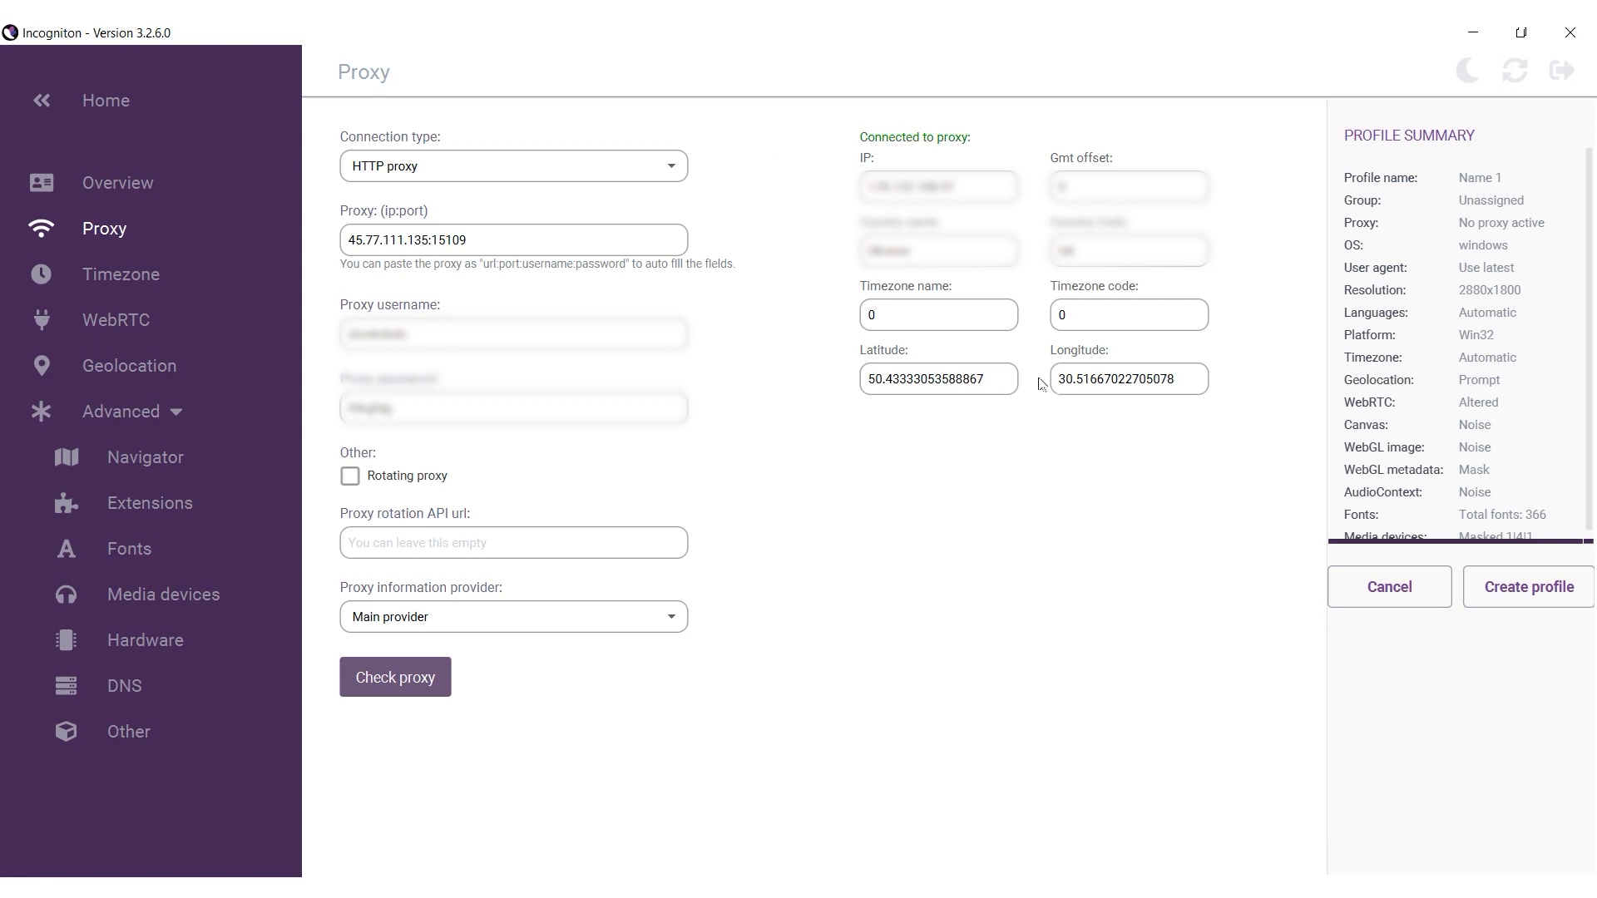
mouse_move(983, 343)
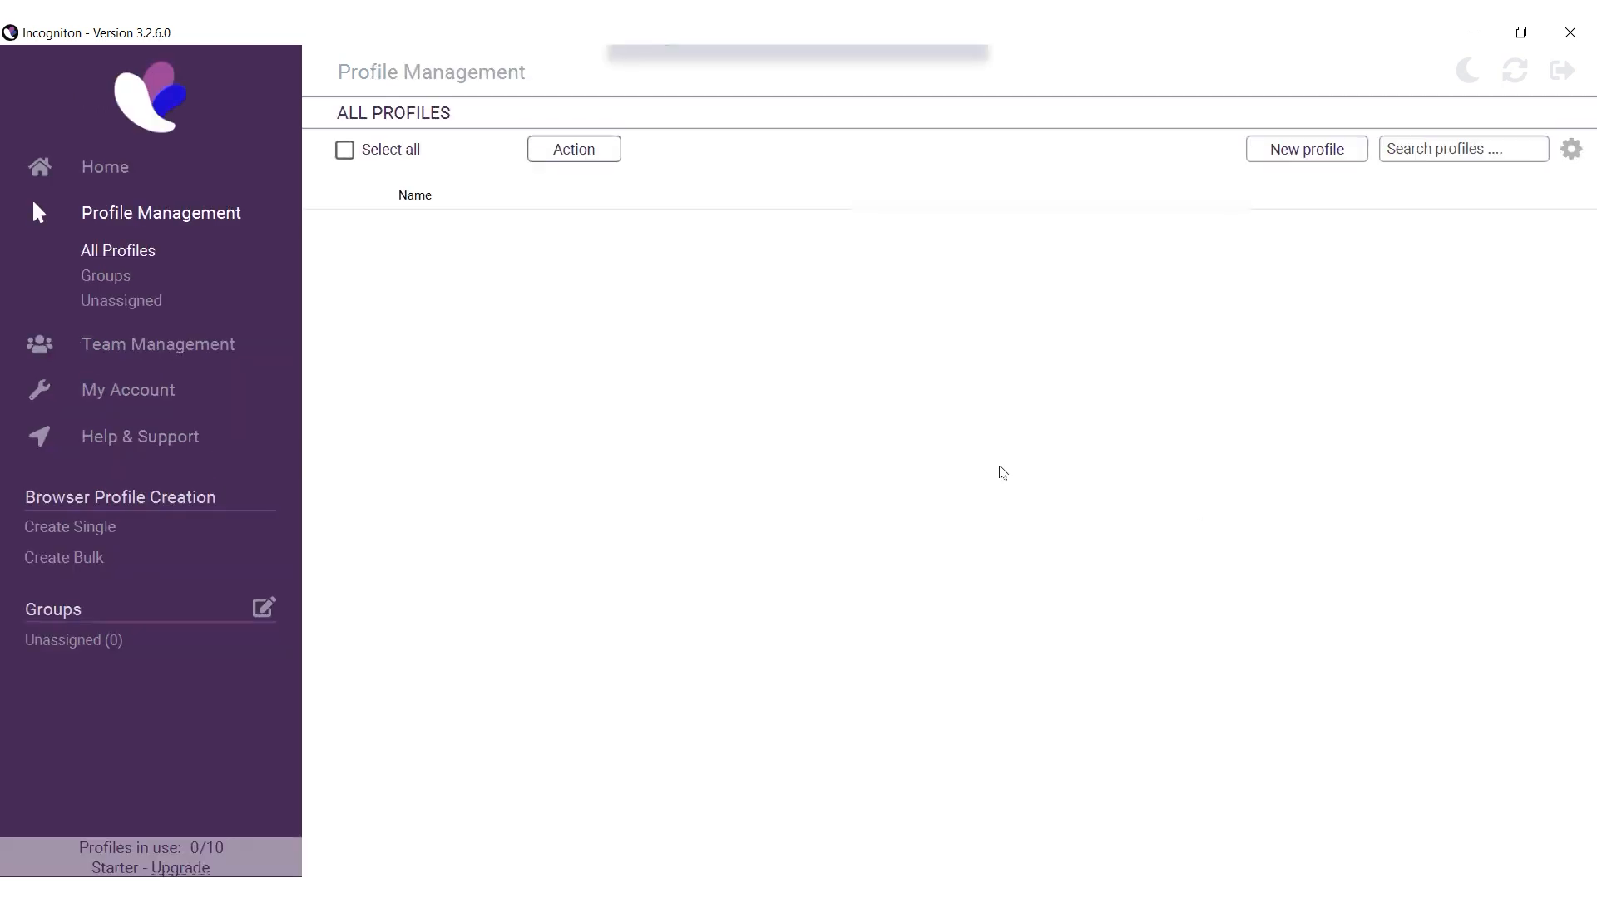
- View Name 1 under All Profiles, then start another profile at its Proxy section
left_click(1308, 148)
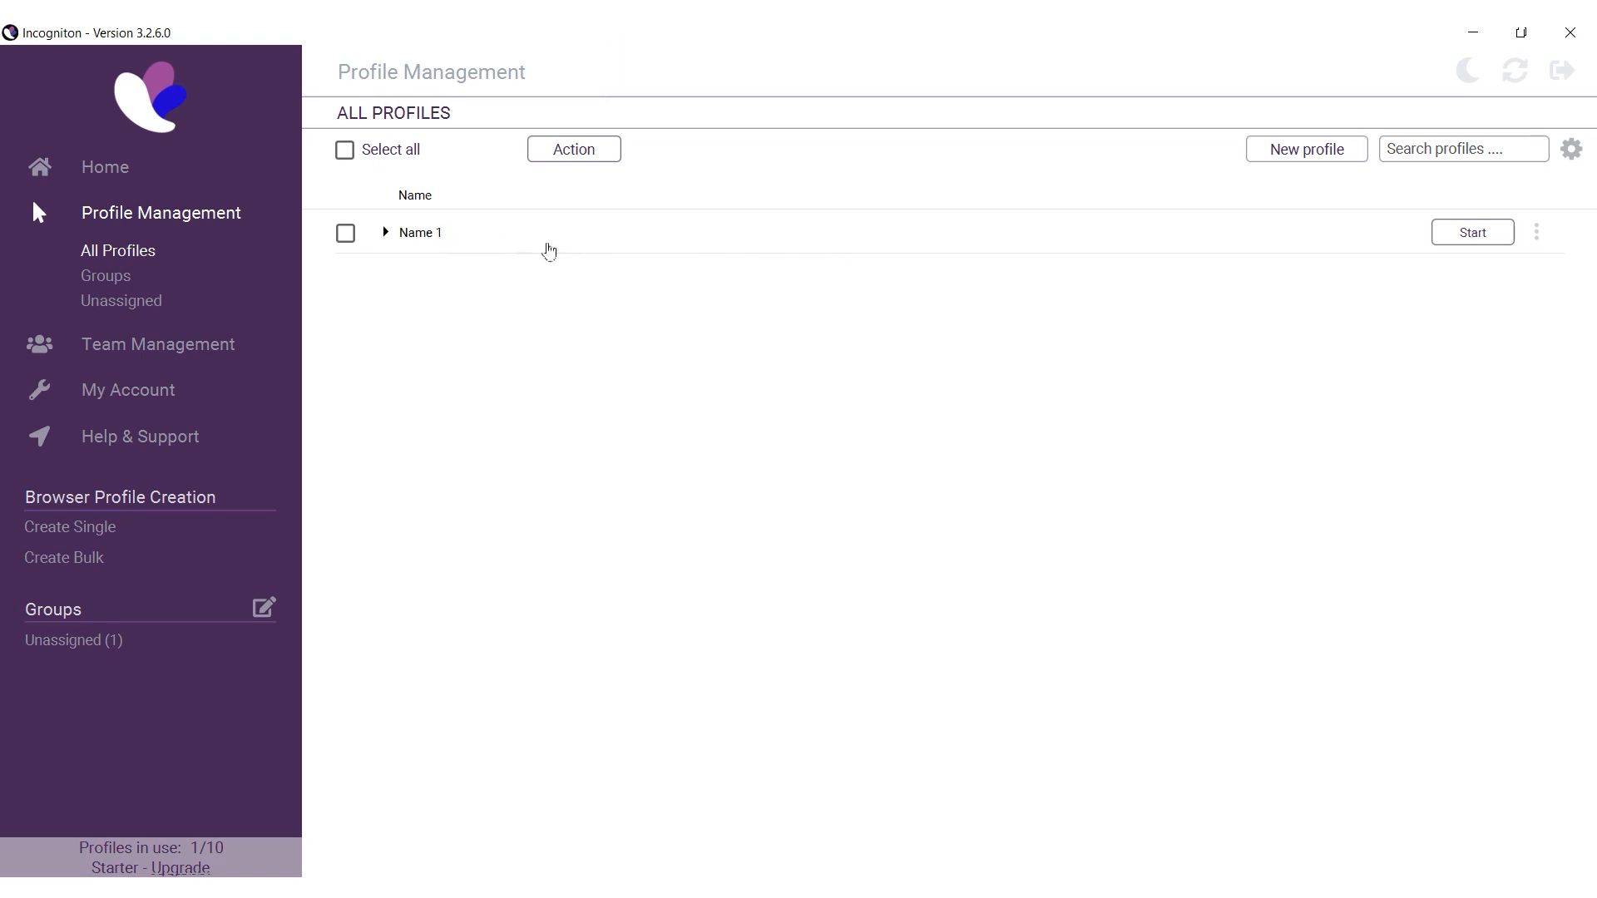
left_click(386, 233)
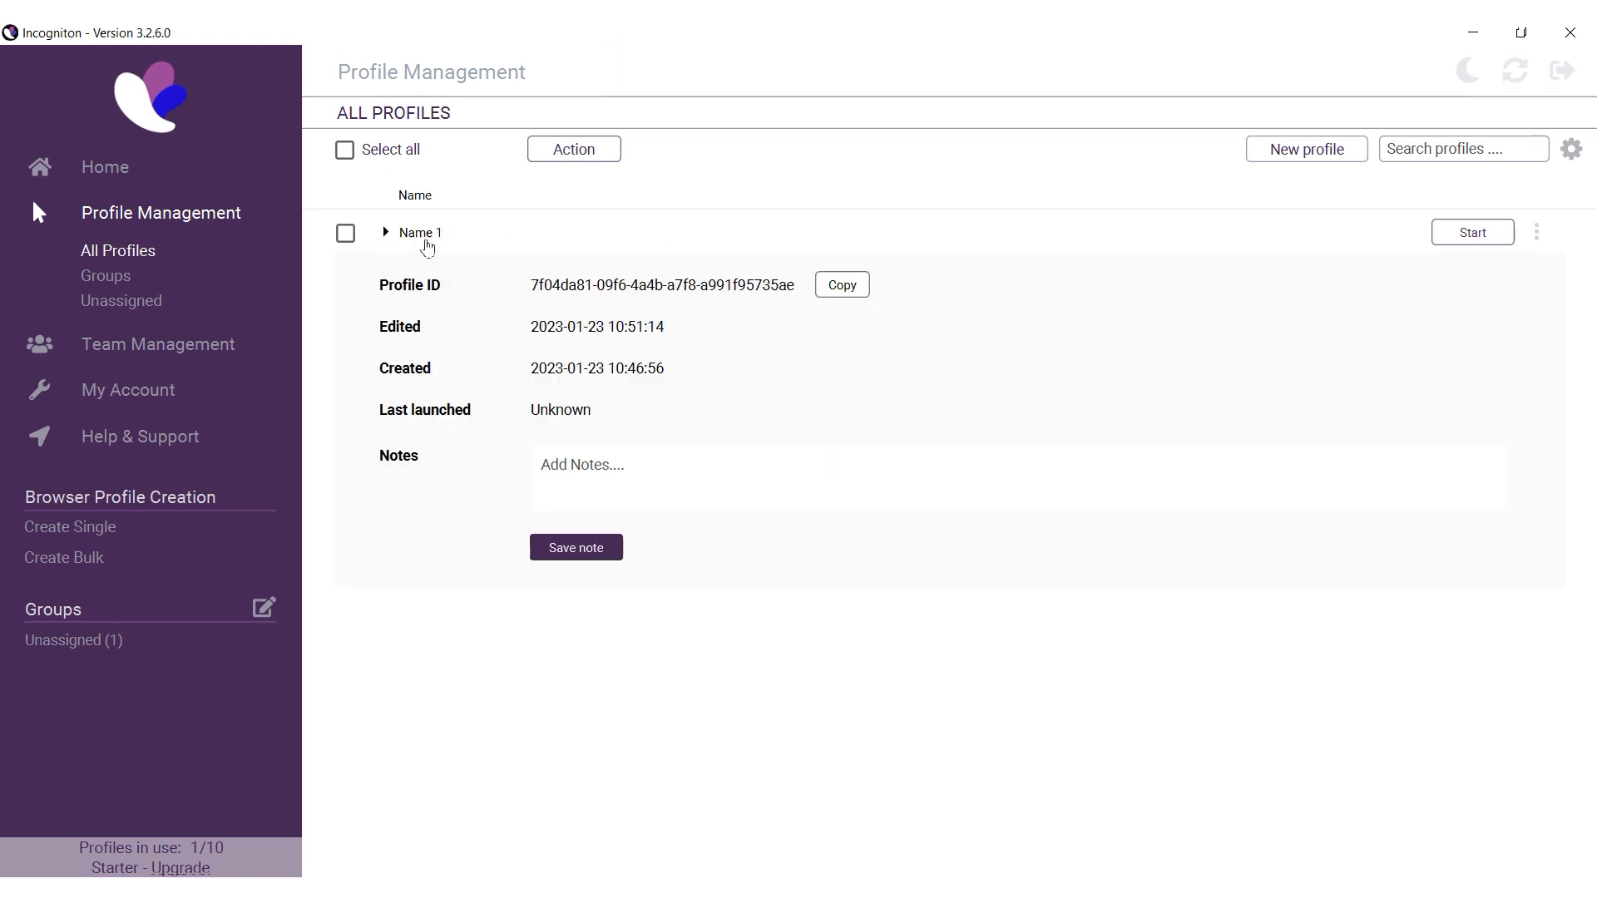
mouse_move(865, 411)
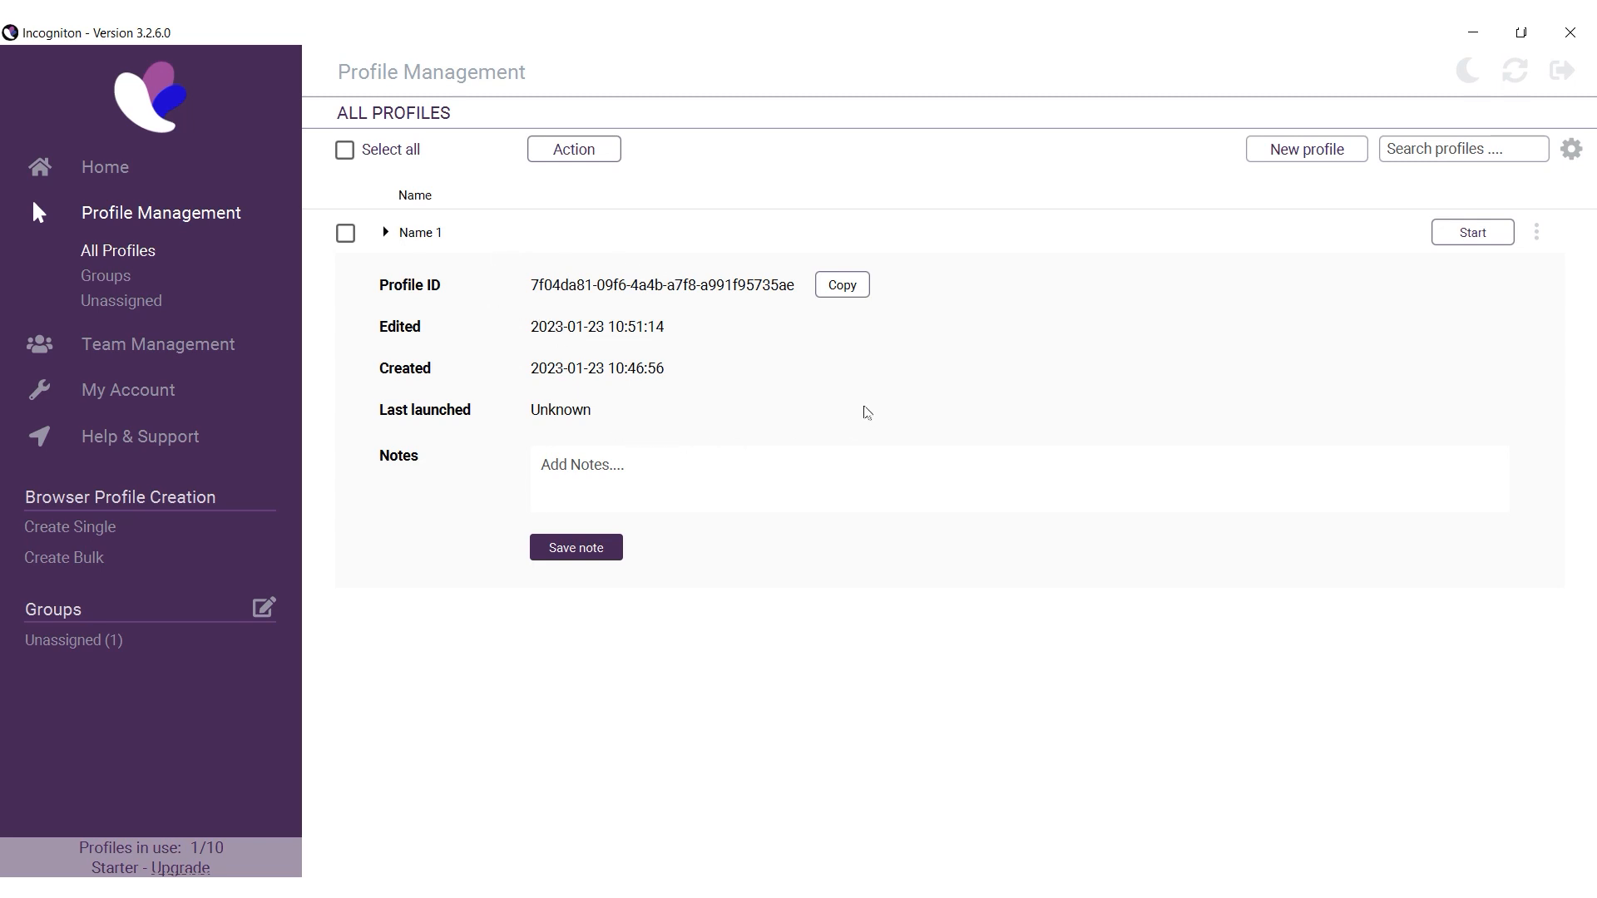
mouse_move(585, 353)
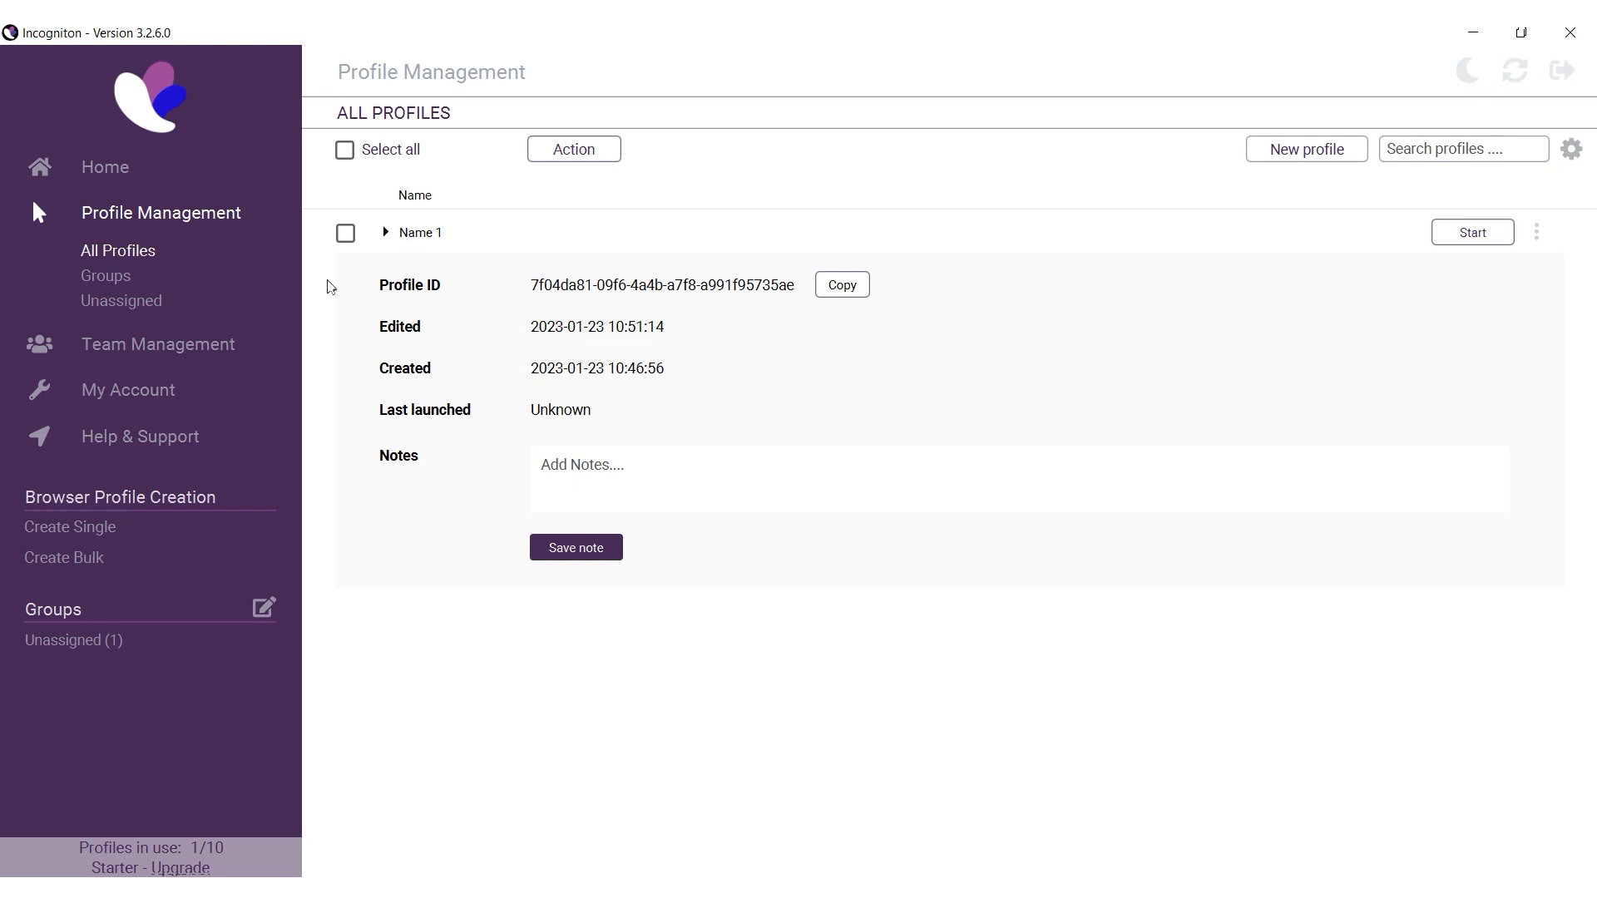
left_click(1304, 148)
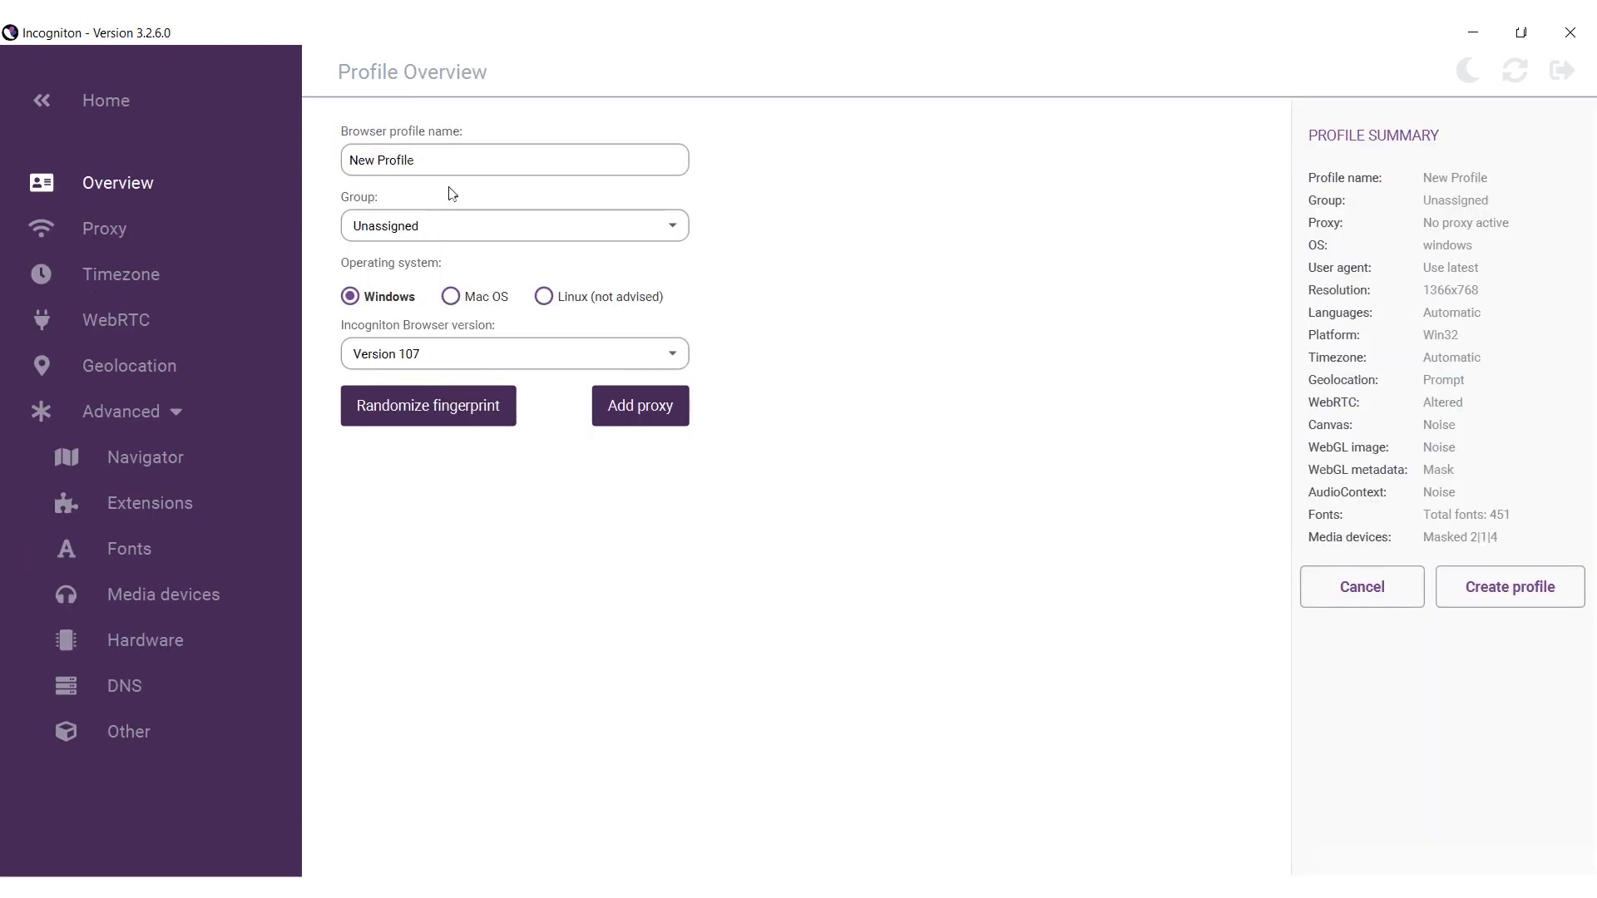
left_click(103, 228)
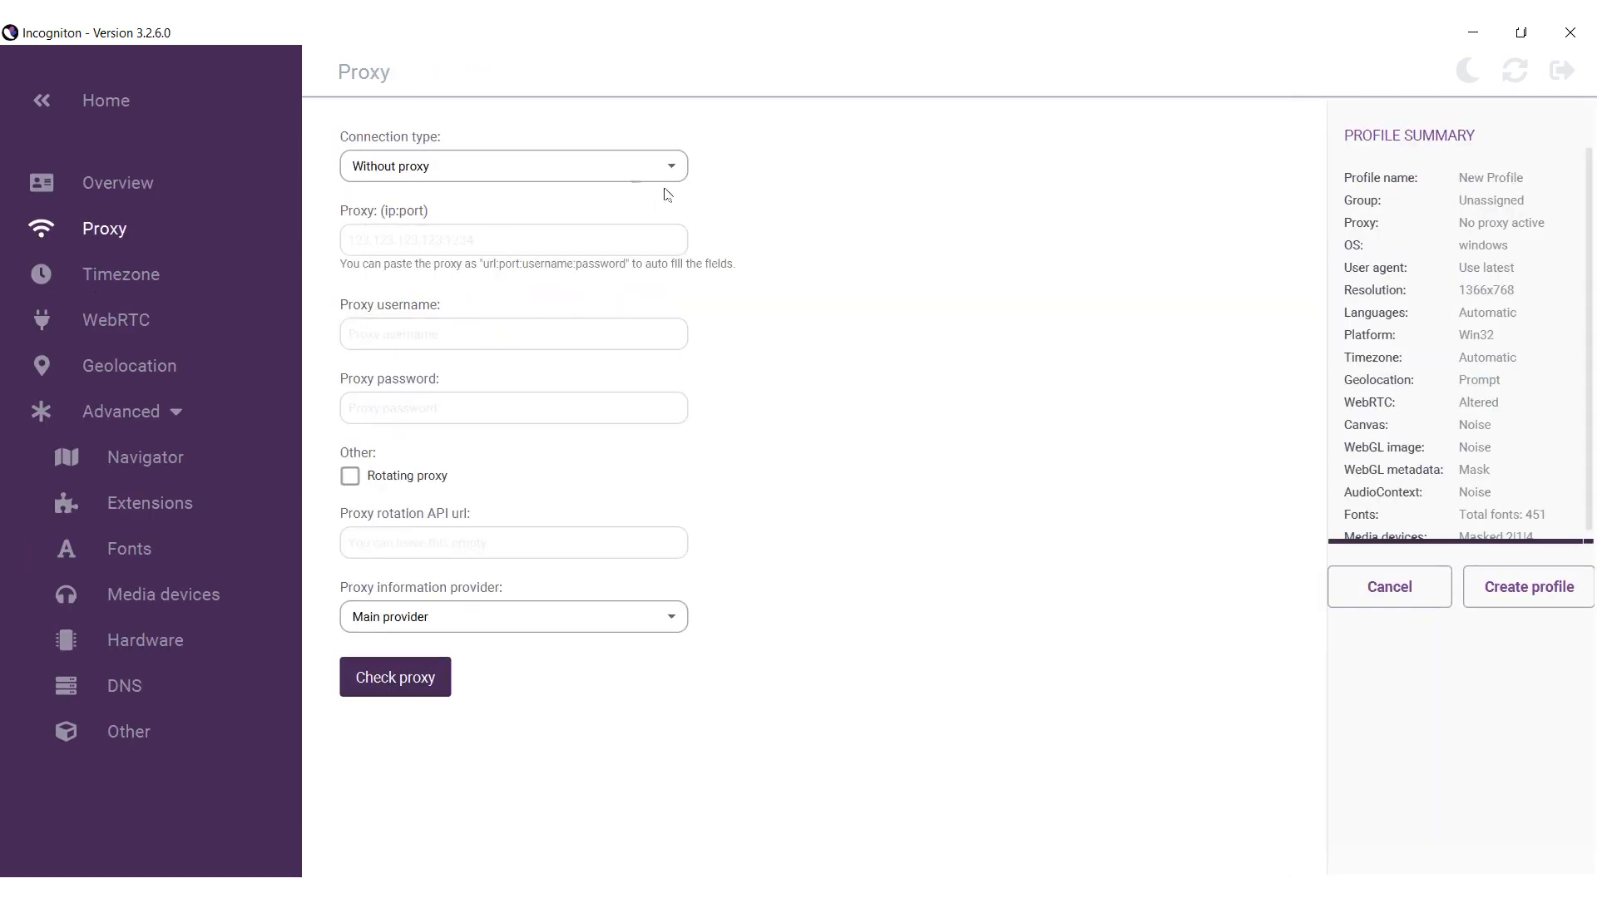